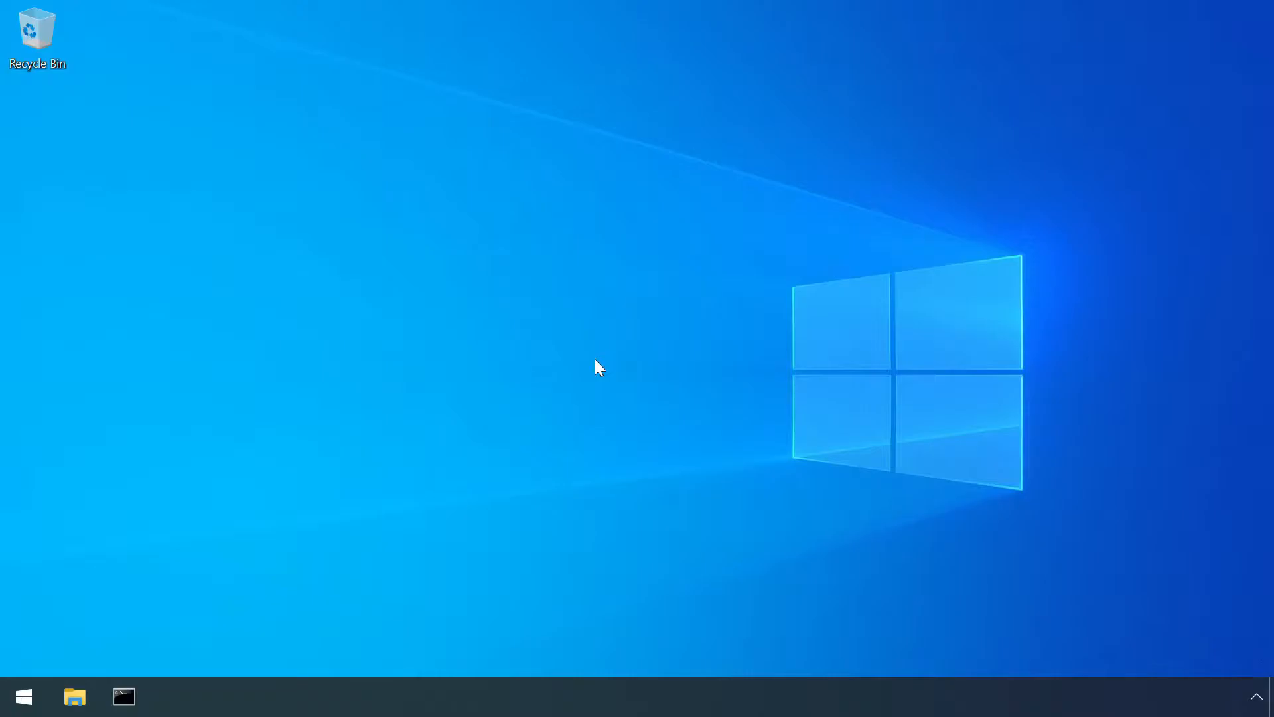
Browse File Explorer to \\win10-1909, which lists no shared folders
left_click(74, 696)
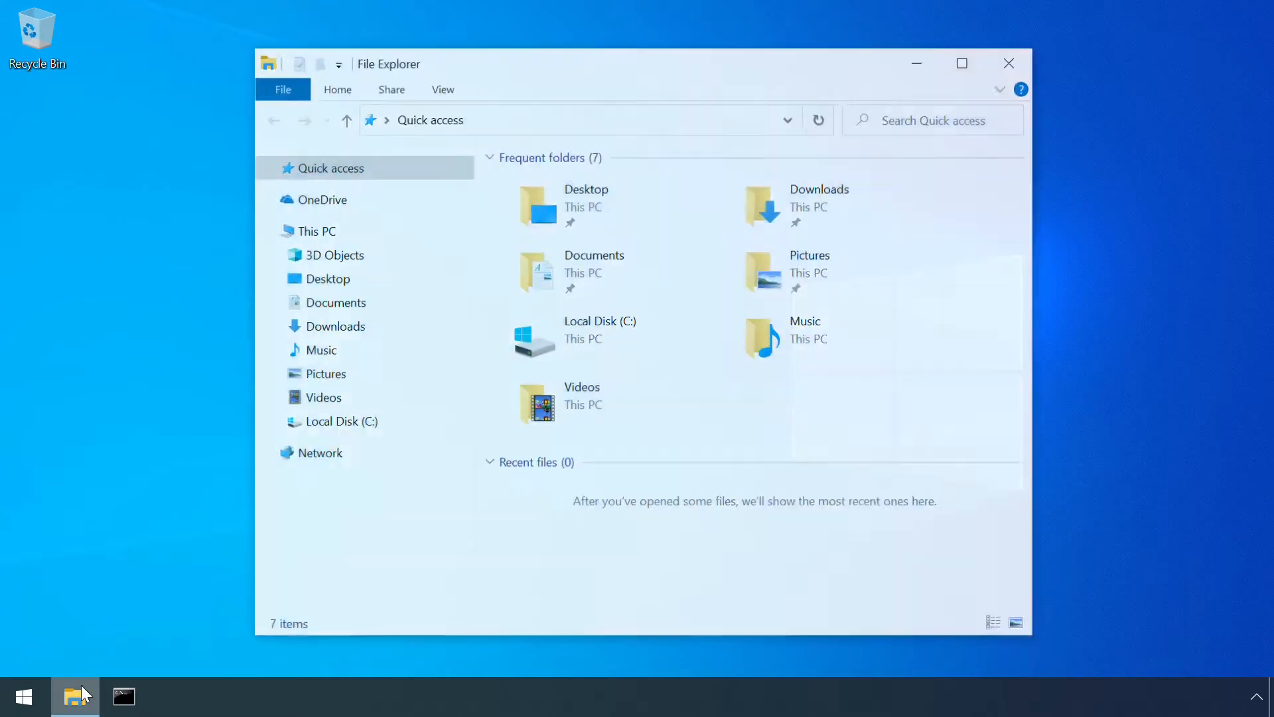
type("\\\\win1")
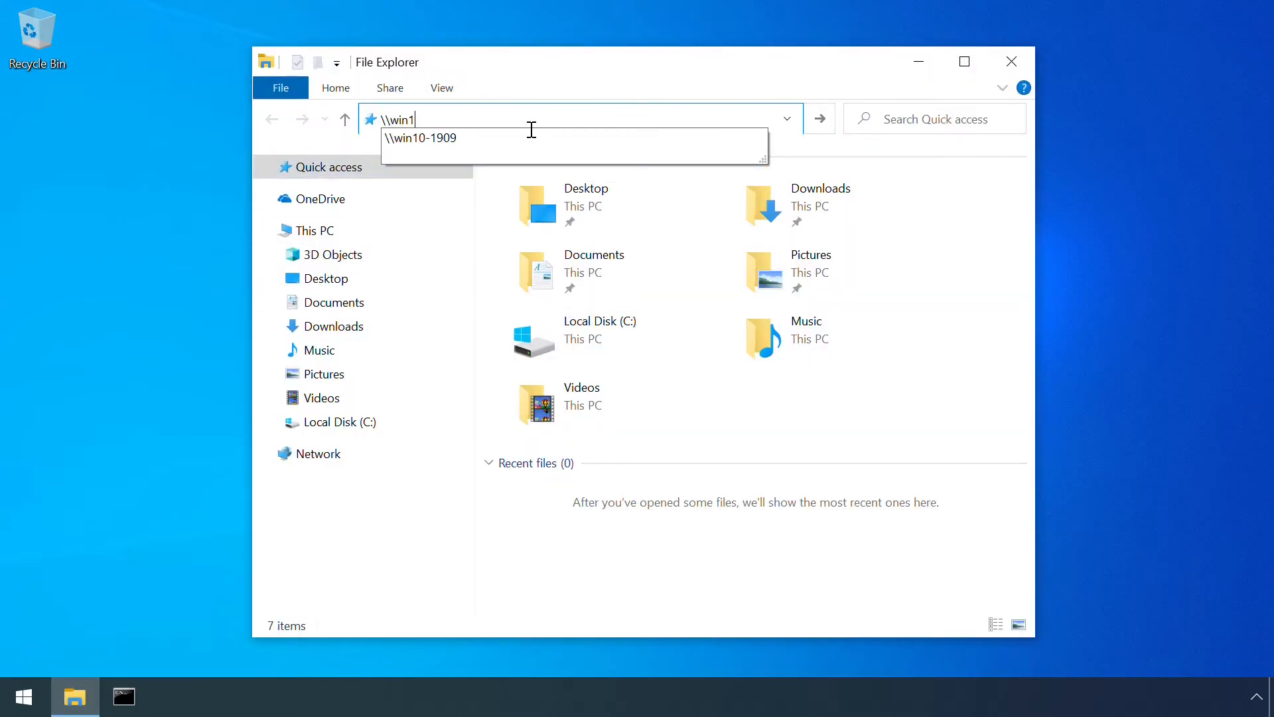
key("Enter")
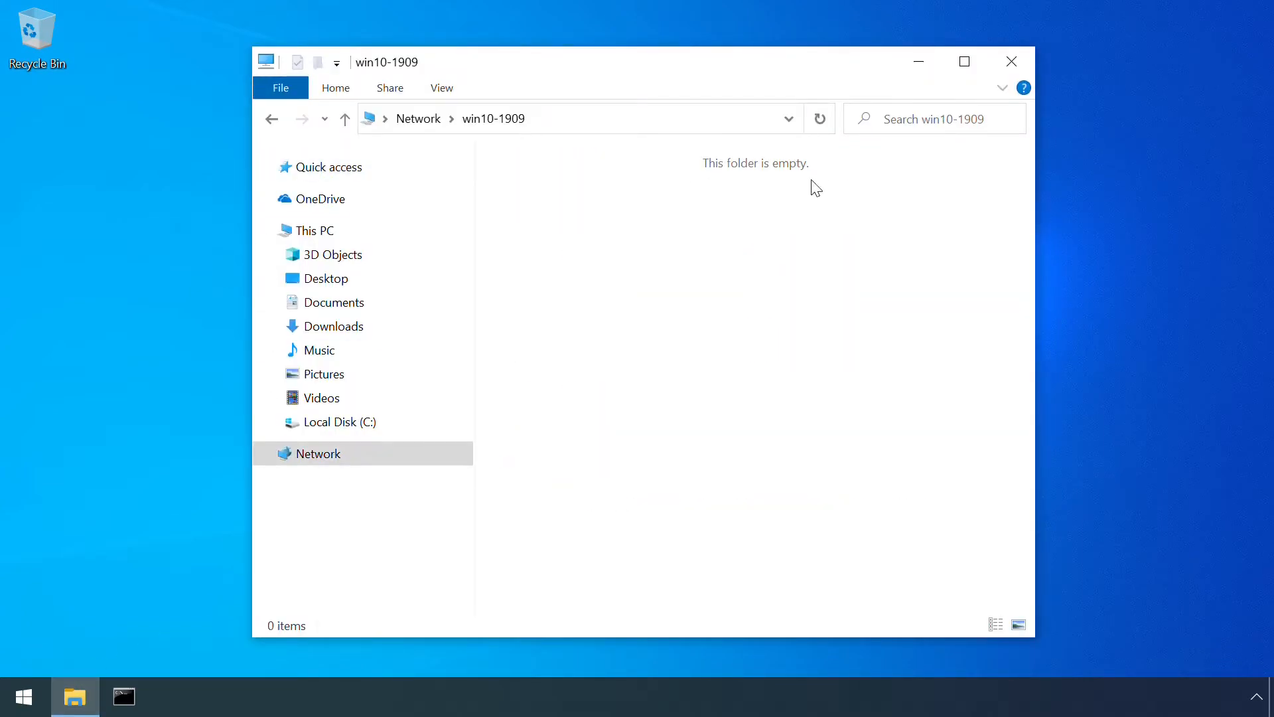
mouse_move(707, 177)
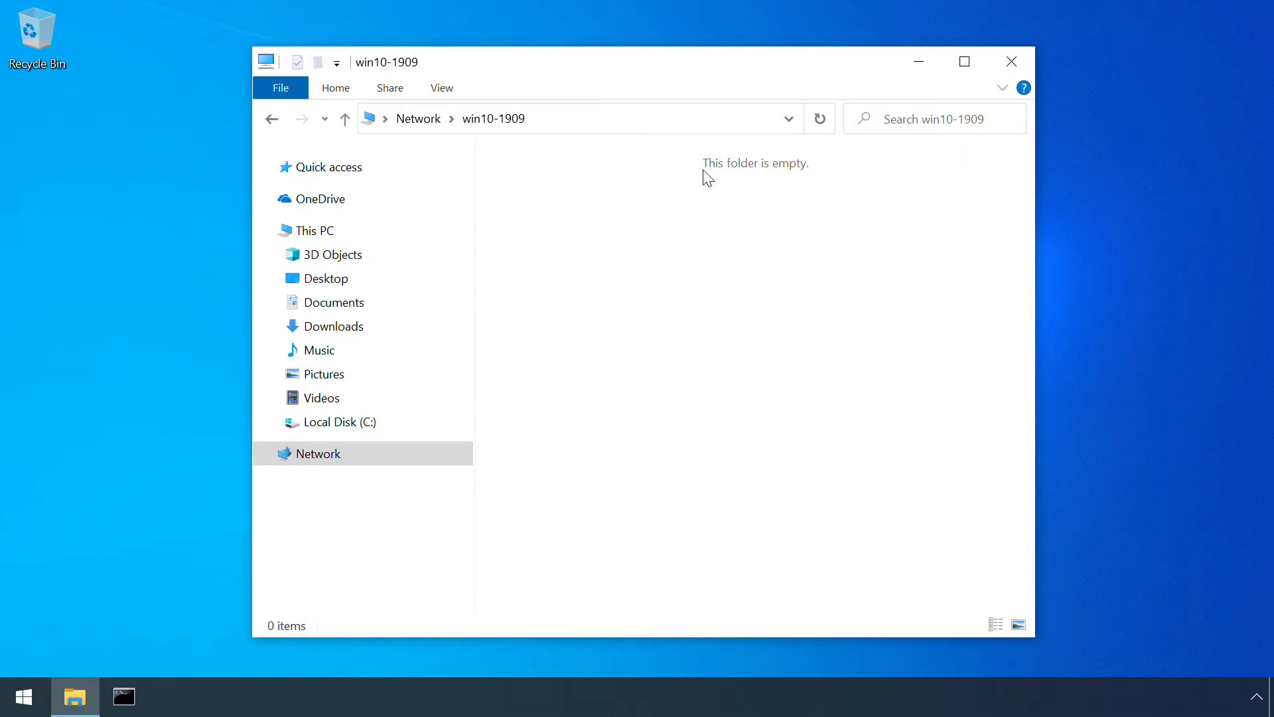
Run net view \\win10-1909 in Command Prompt to list the computer's shares
left_click(124, 696)
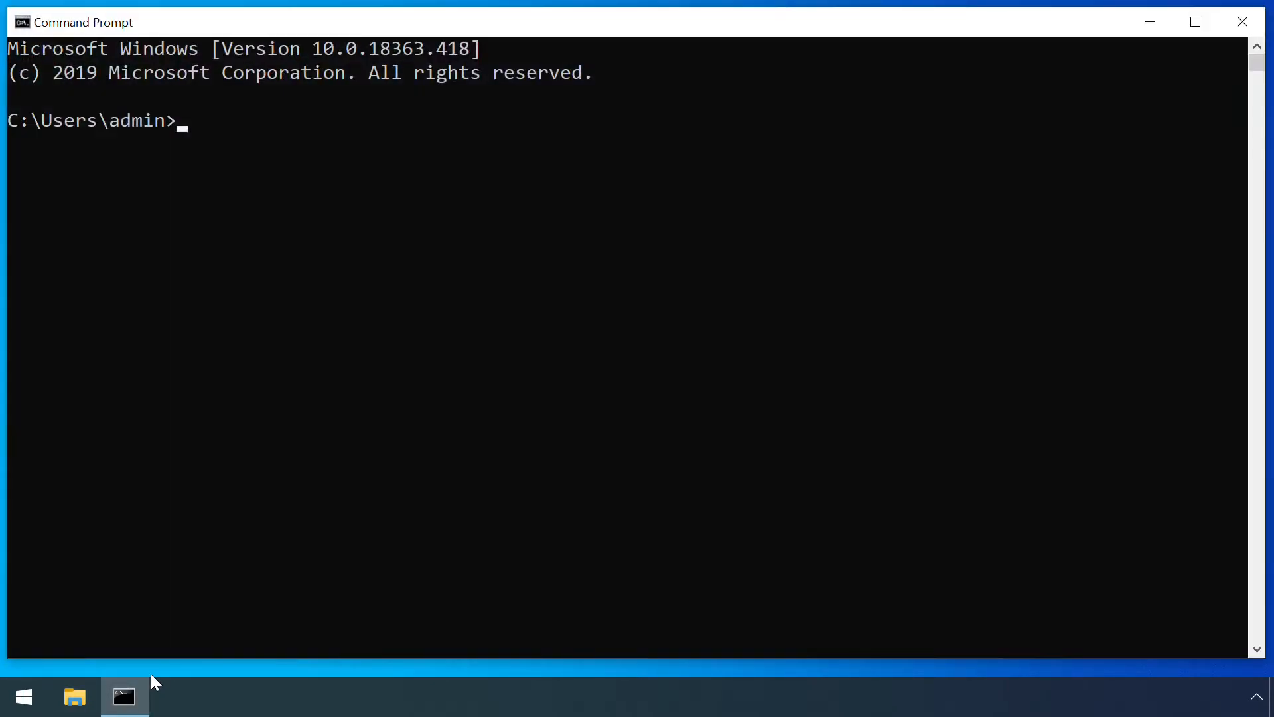
type("net view \\\\win10-1909")
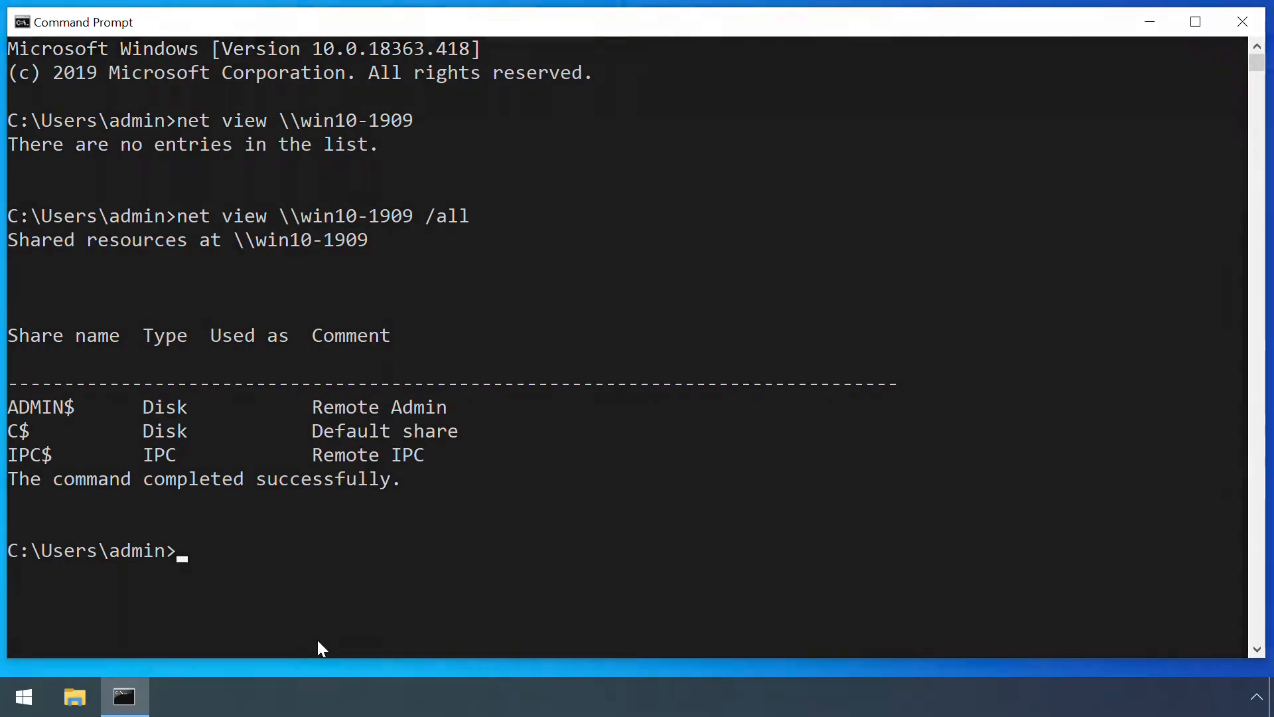
left_click(73, 696)
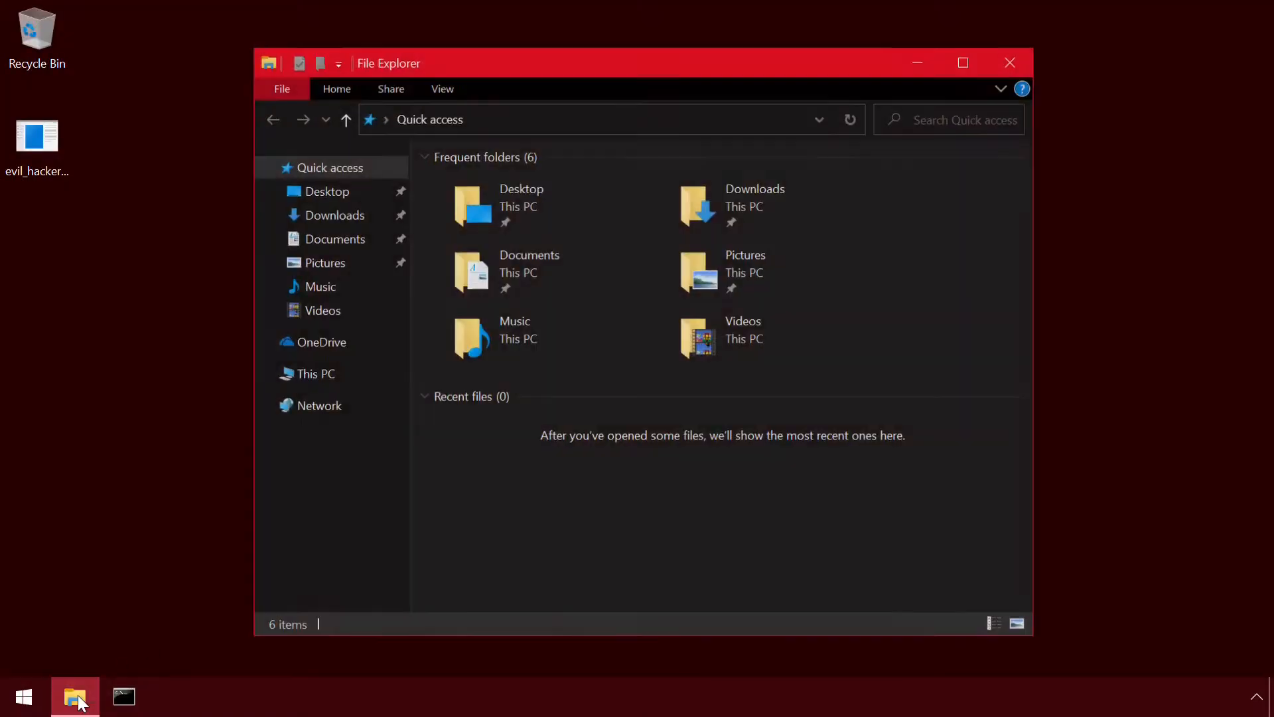
Open \\win10-1909\c$, log in, and swap in a new chrome.exe, keeping chrome.exe.bak
type("\\\\win10-1909\\c")
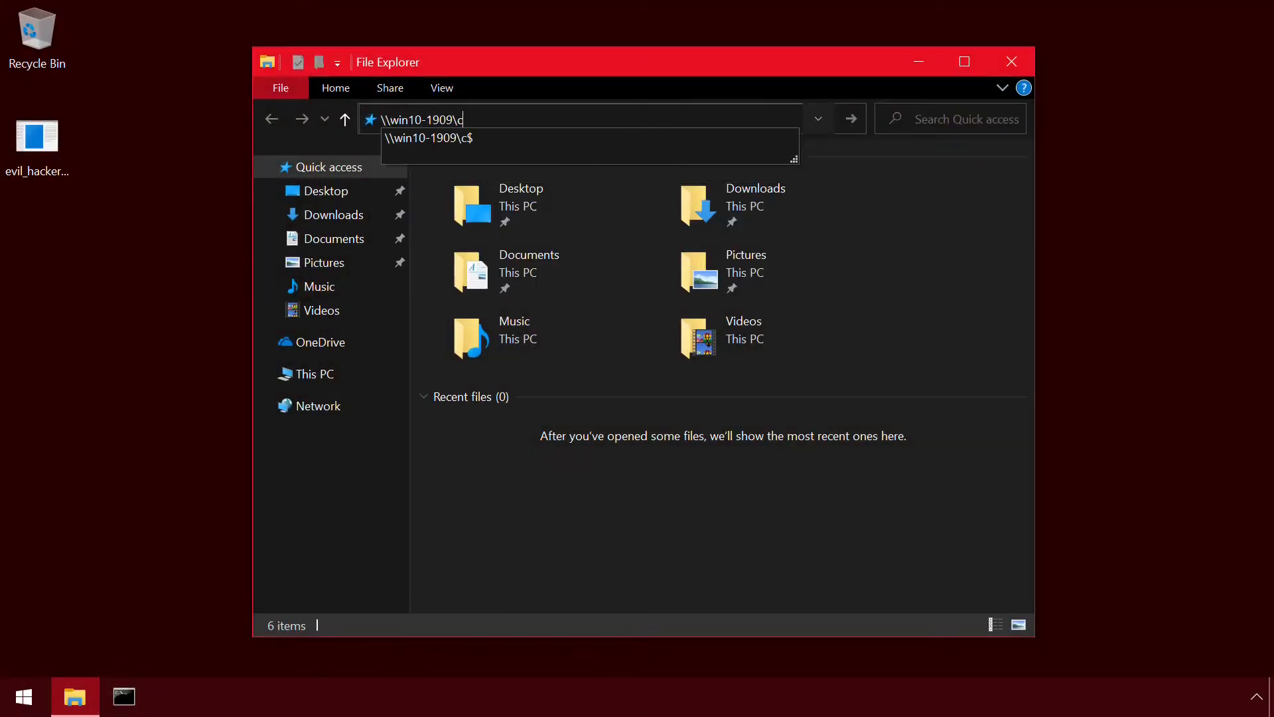
key("Enter")
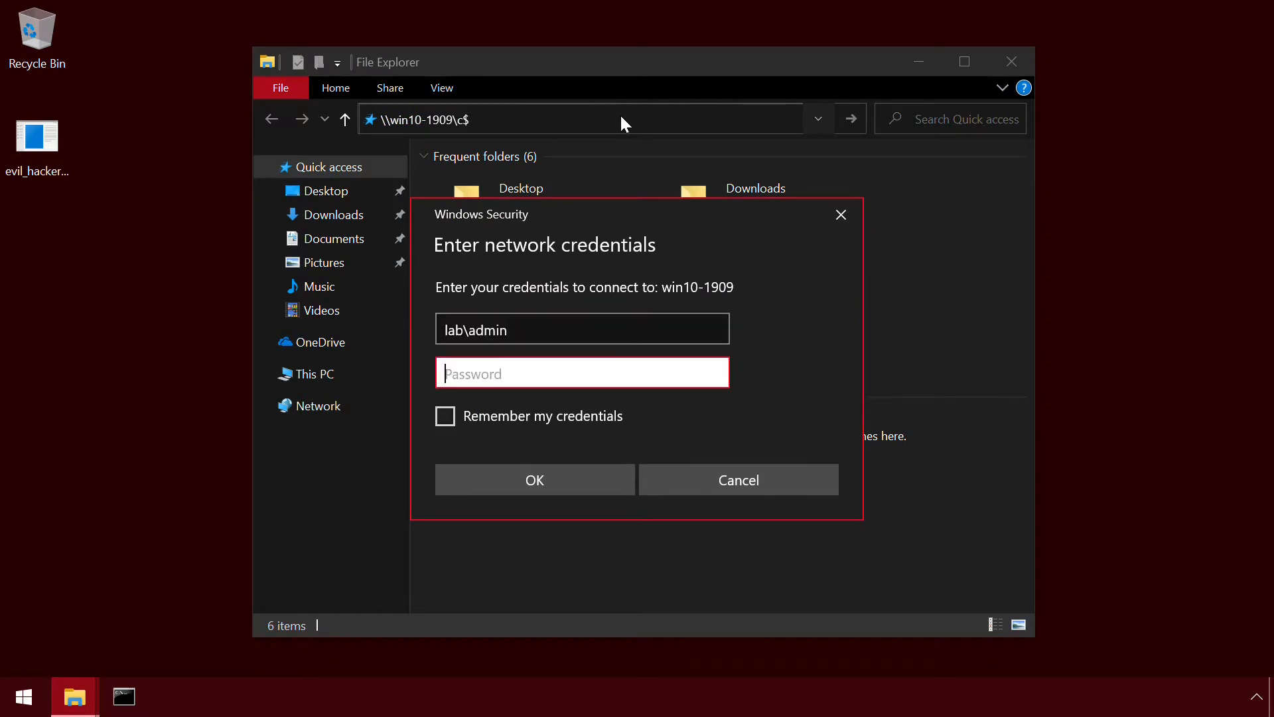
left_click(534, 479)
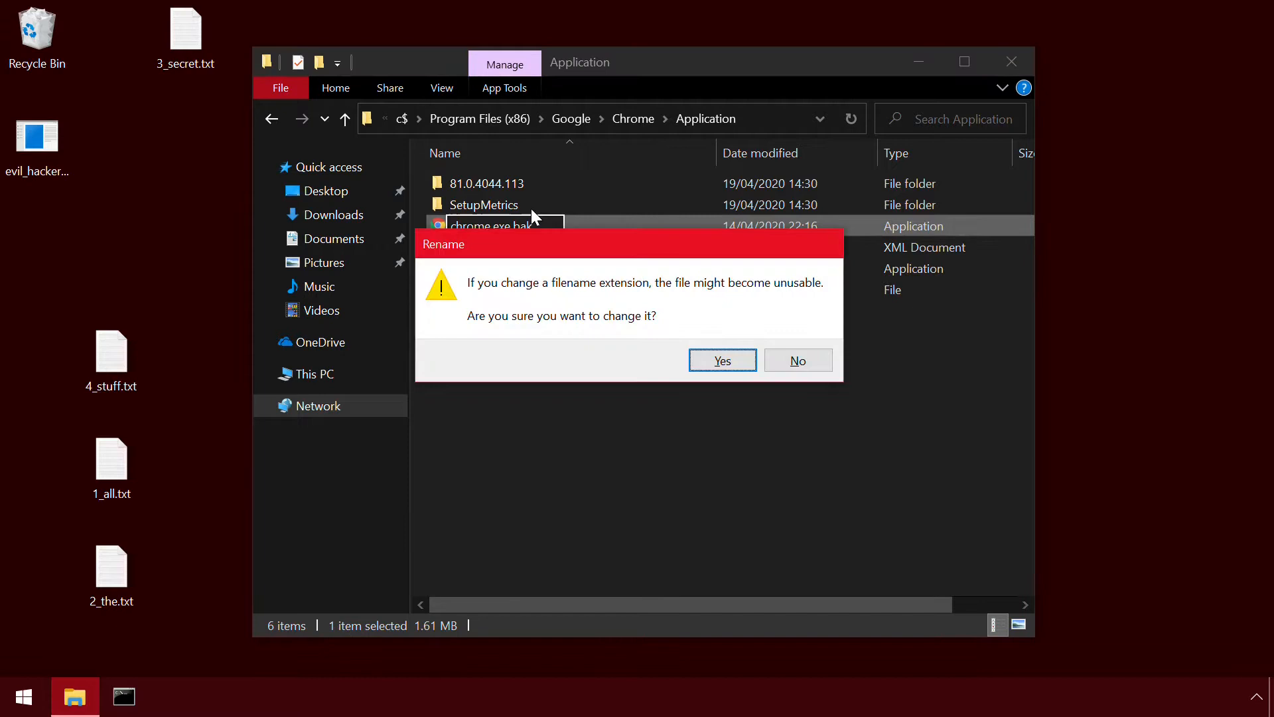
left_click(722, 360)
type("chrome.e")
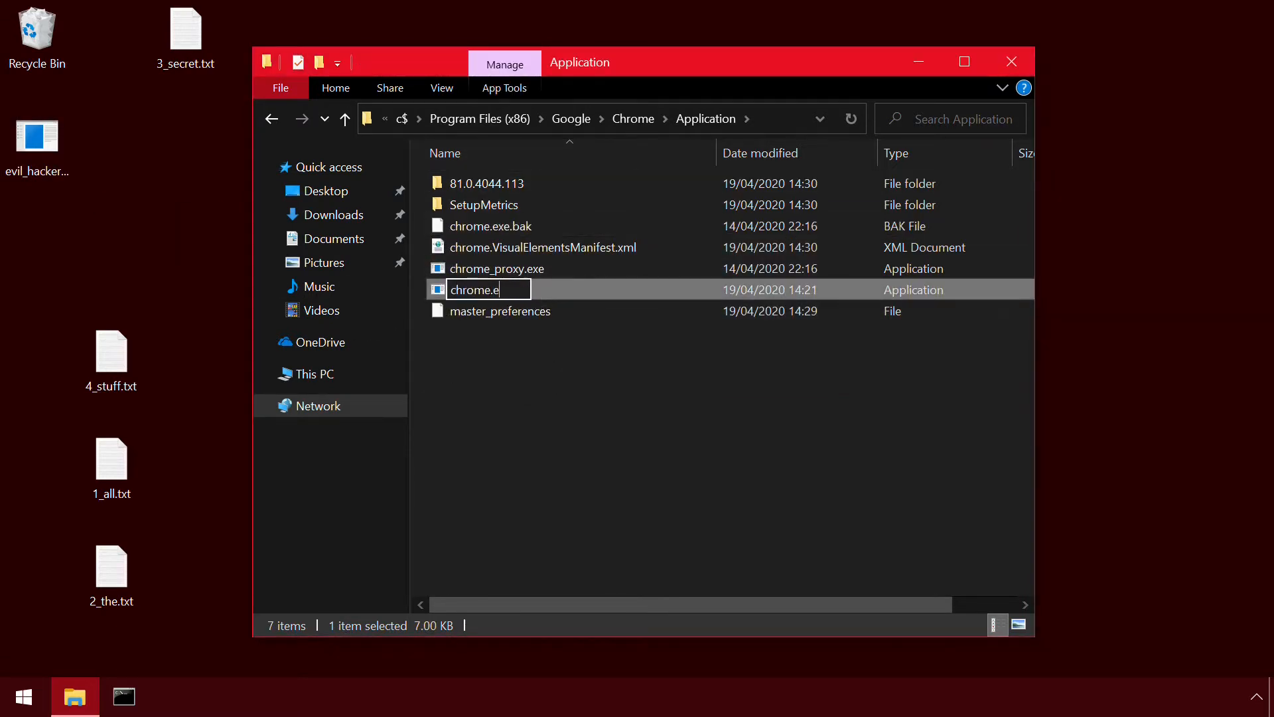
key("Enter")
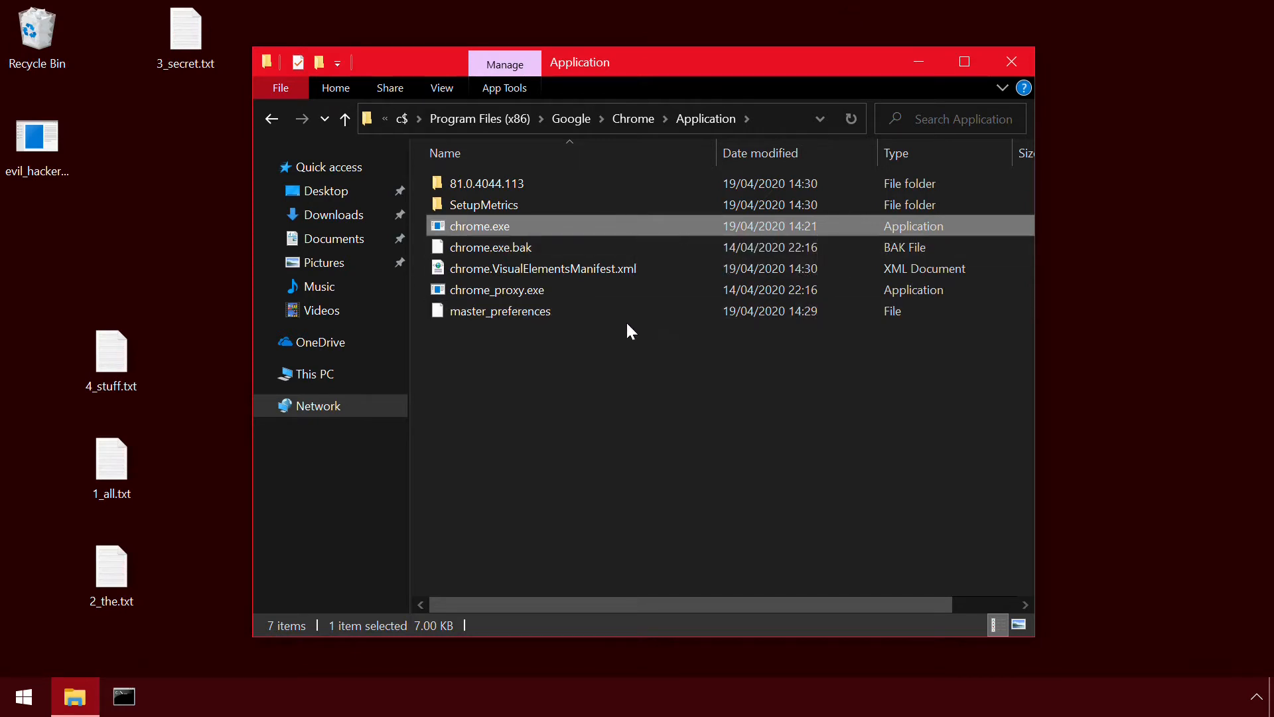
mouse_move(643, 409)
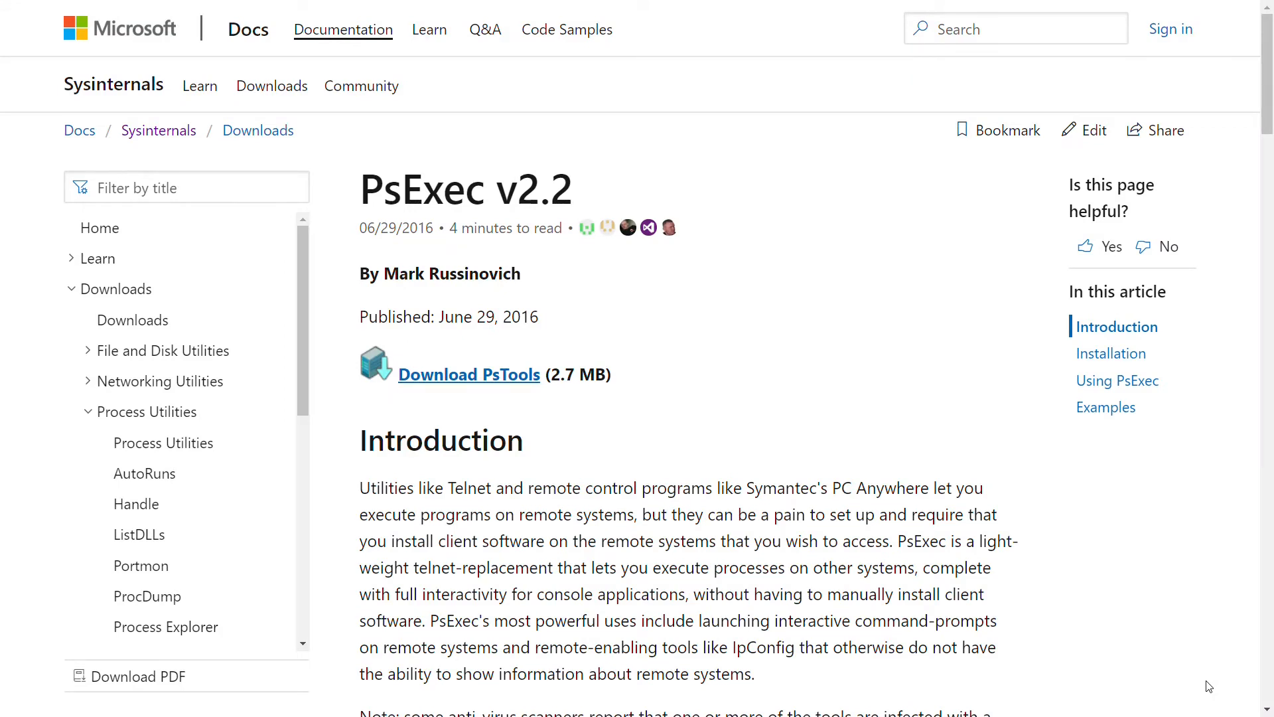
scroll("down", 3)
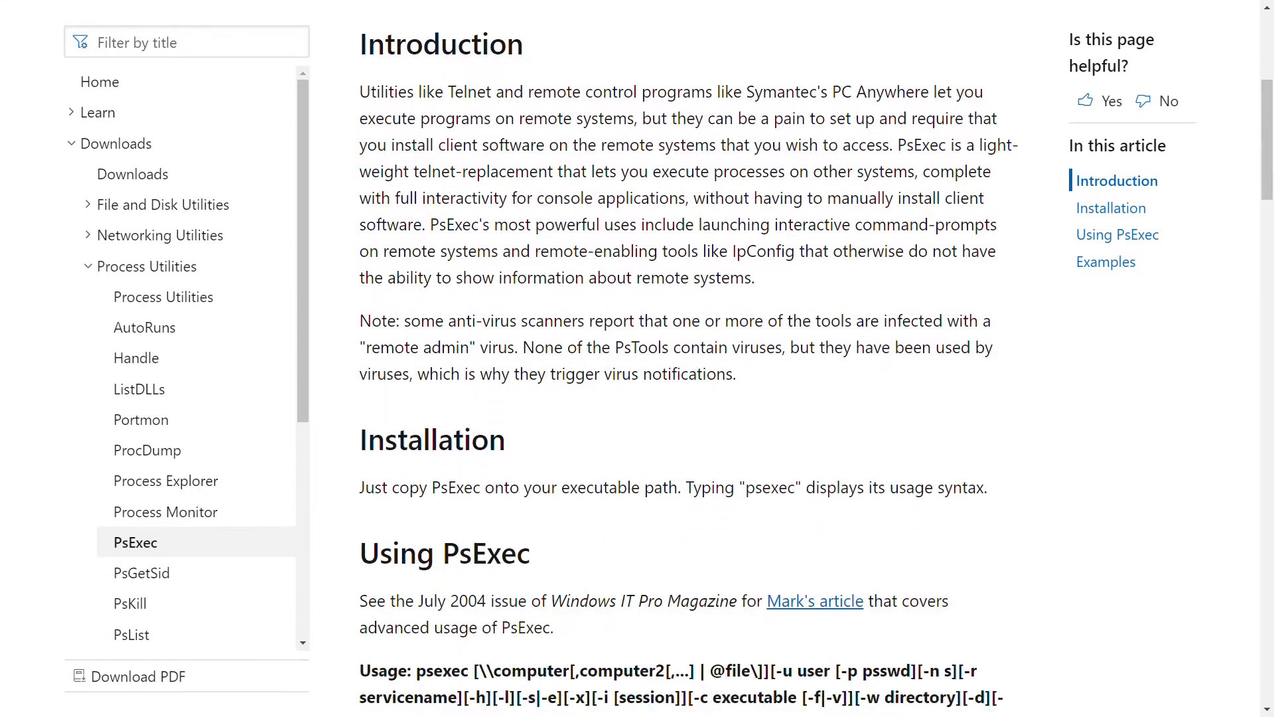
scroll("down", 3)
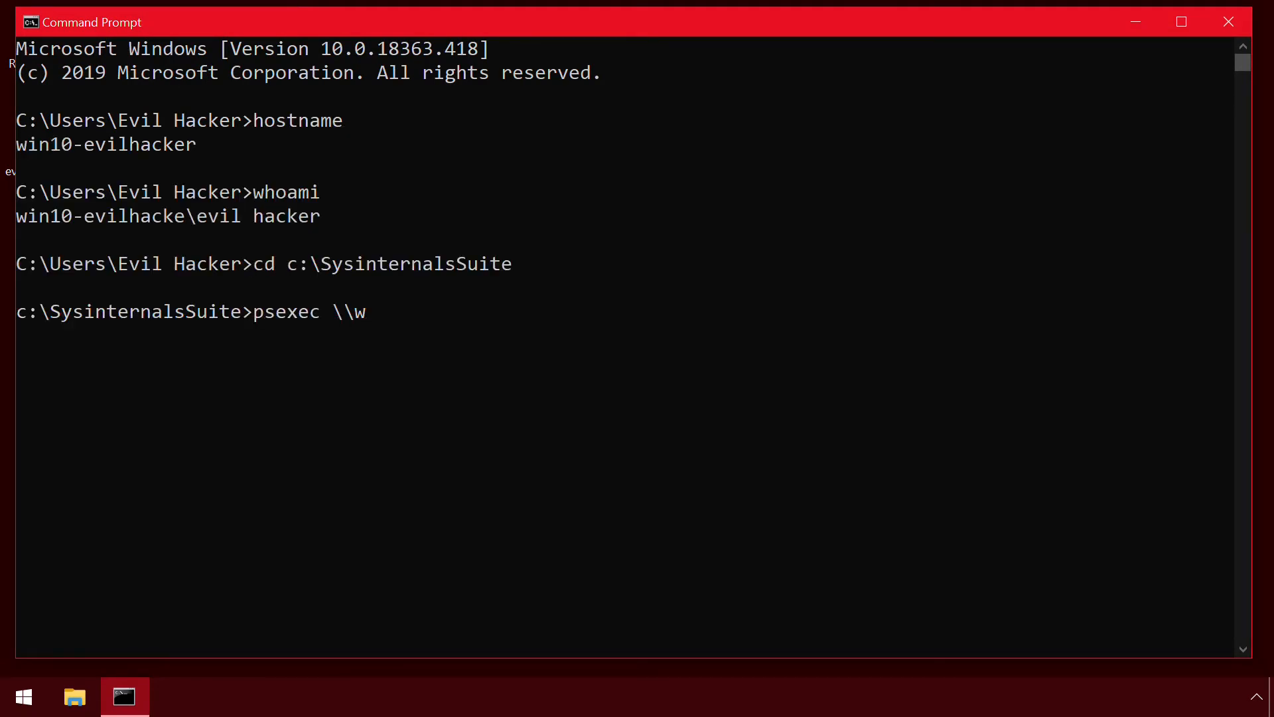
Start a psexec cmd shell on win10-1909 as lab\admin, run hostname and whoami, then exit
type("in10-1909 -u lab\\a")
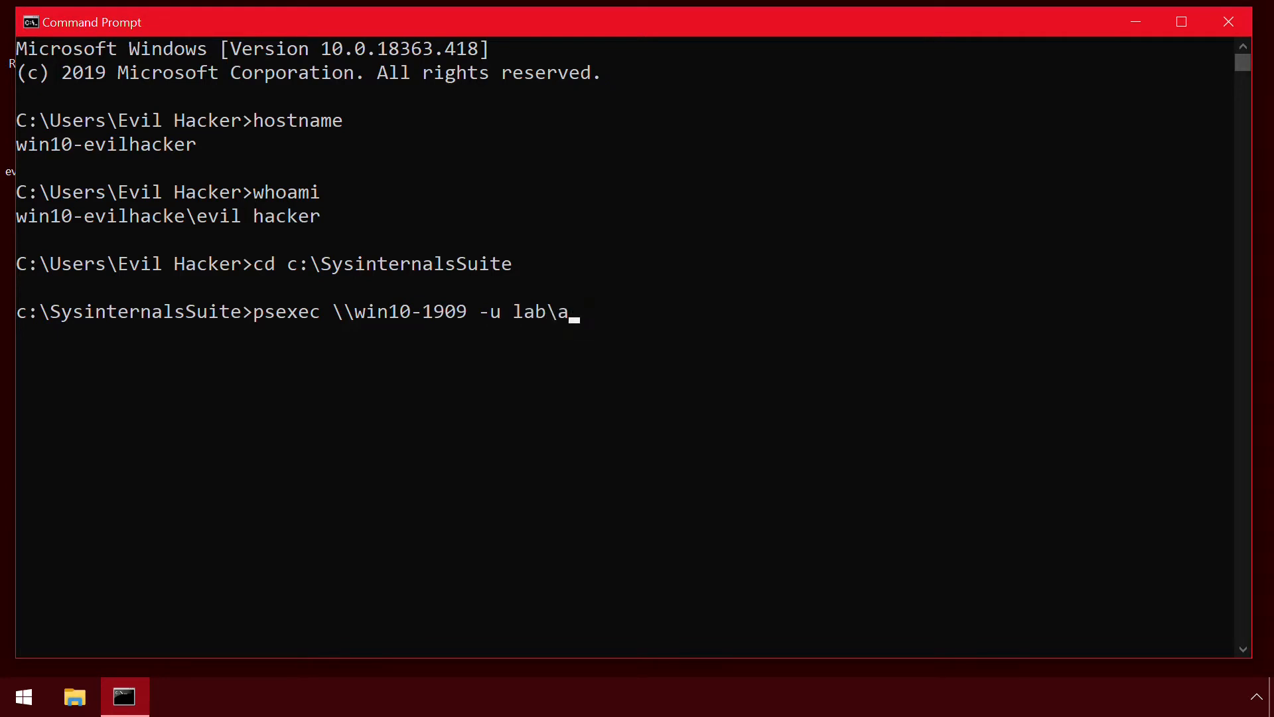
type("dmin -p Password1")
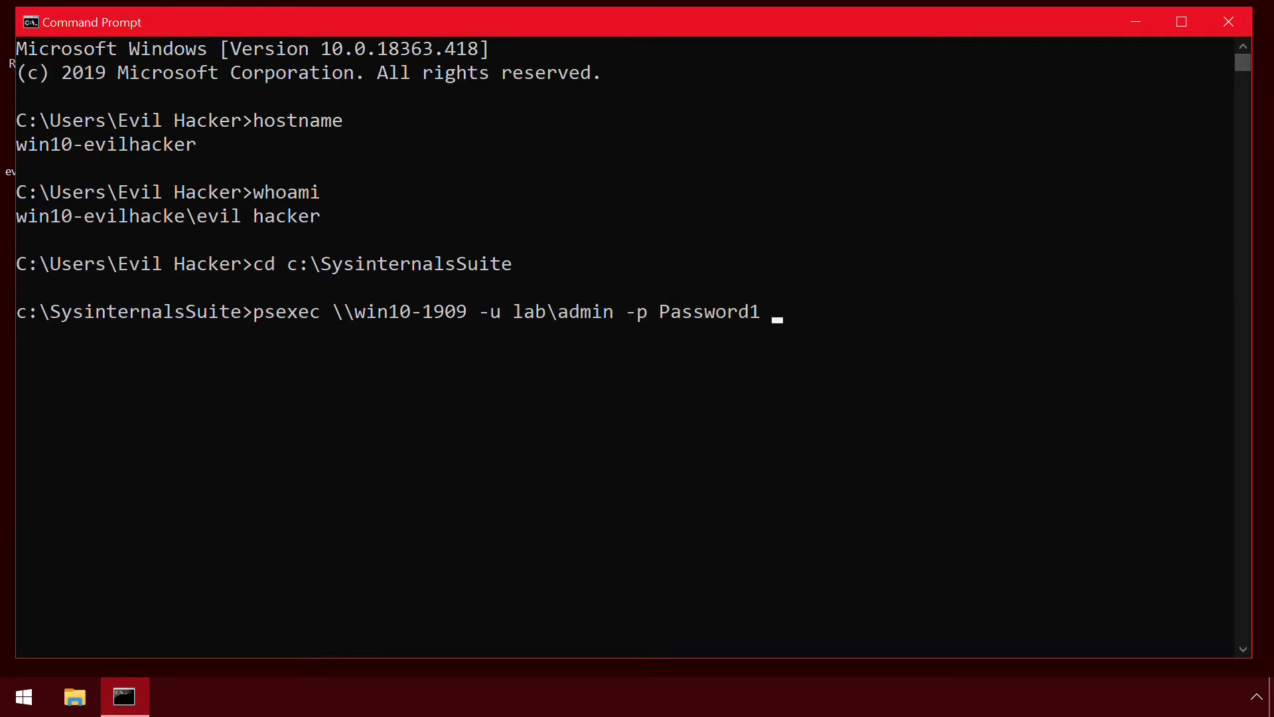
type("-nobanner -")
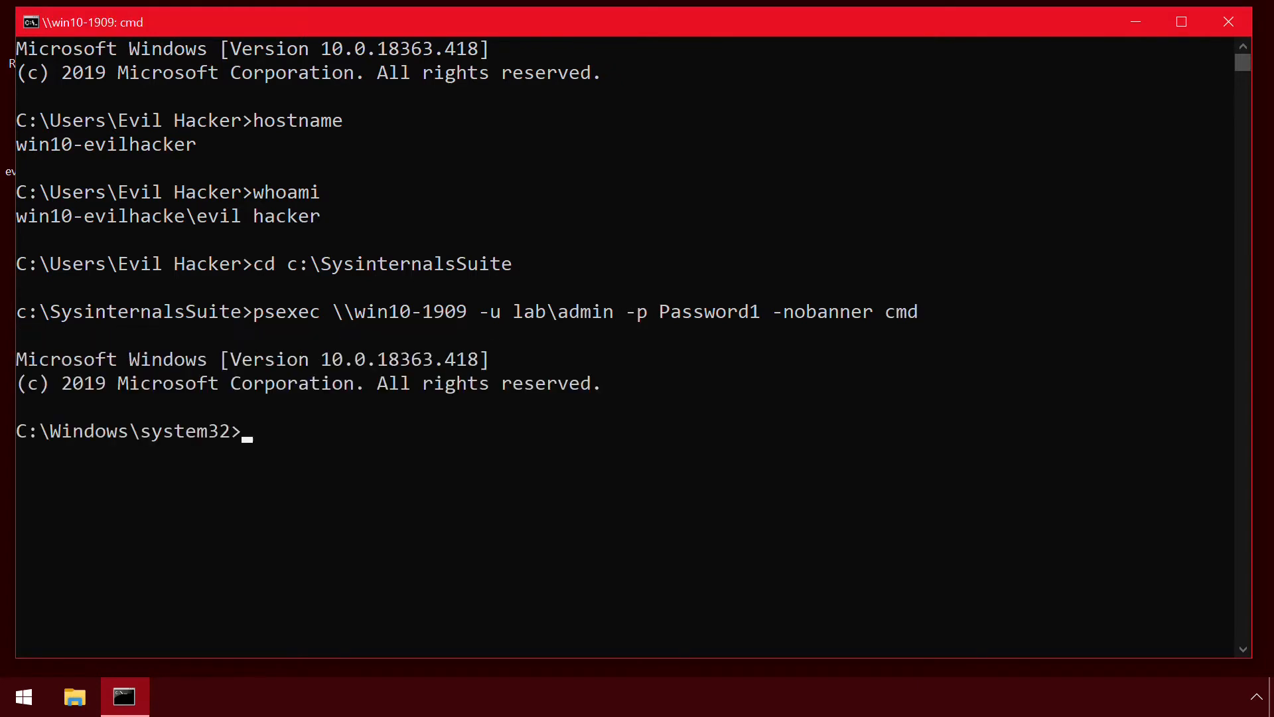
type("hostname")
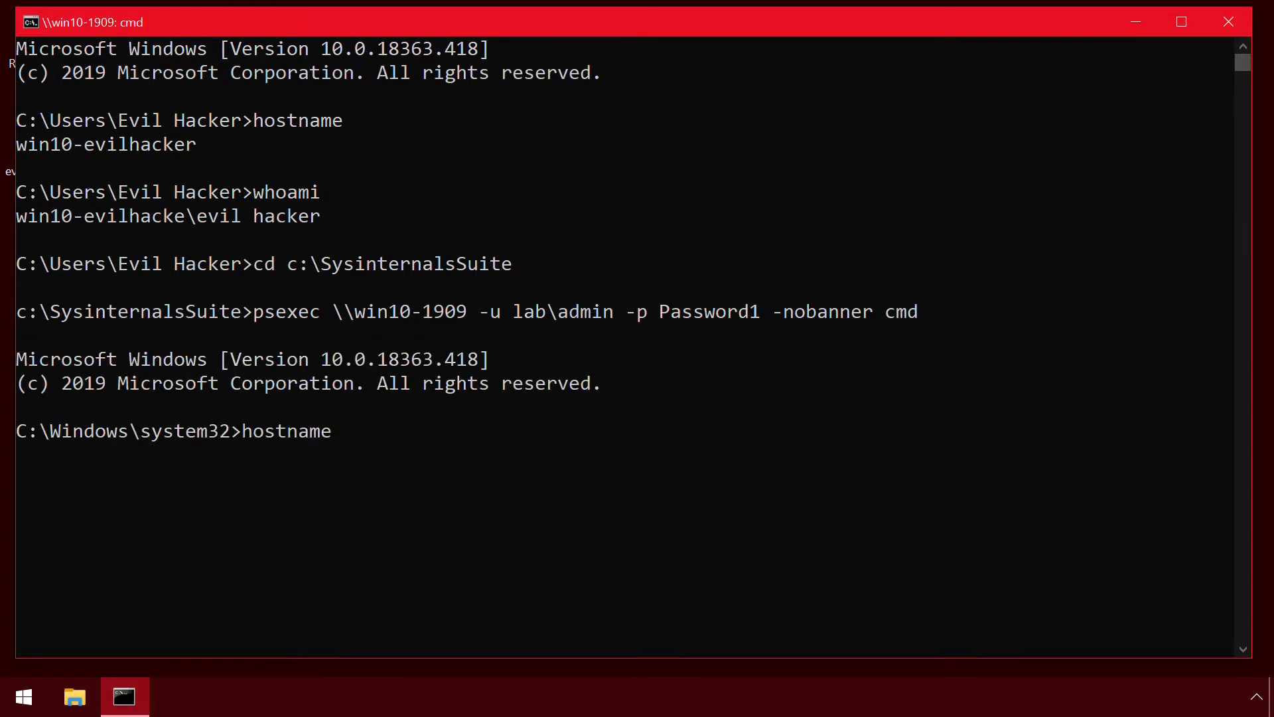
type("whoami")
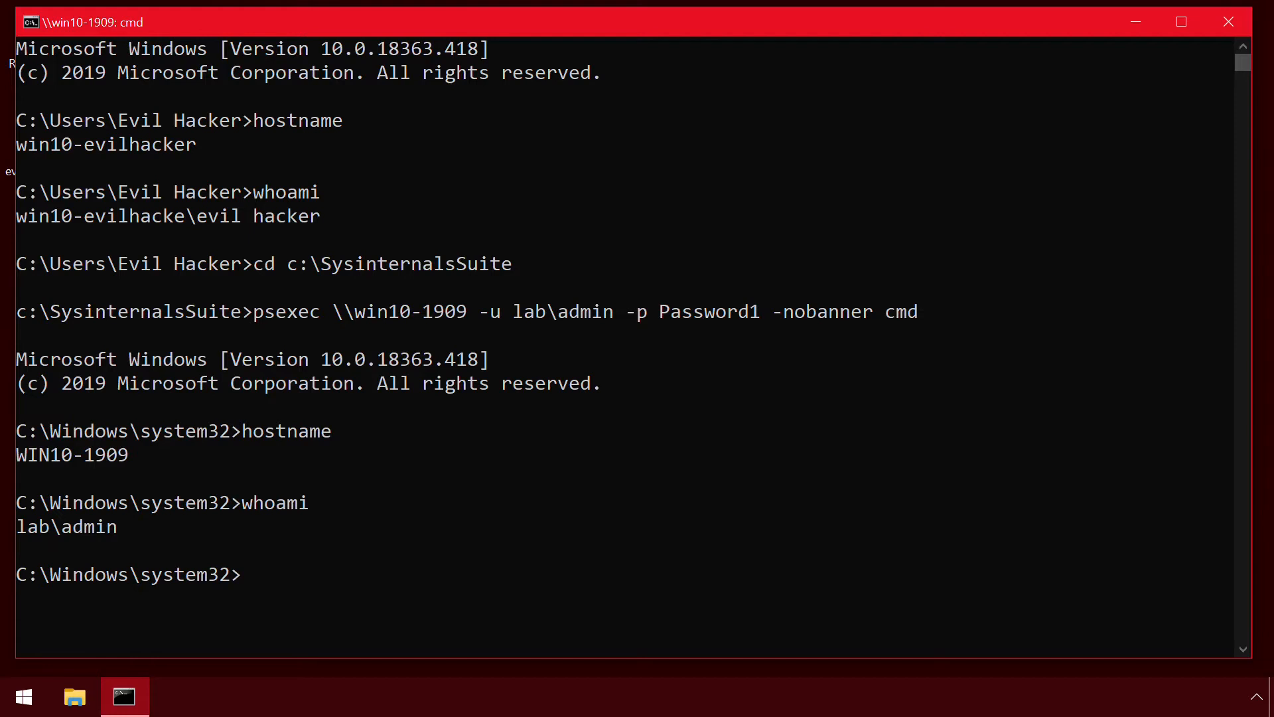
type("exit")
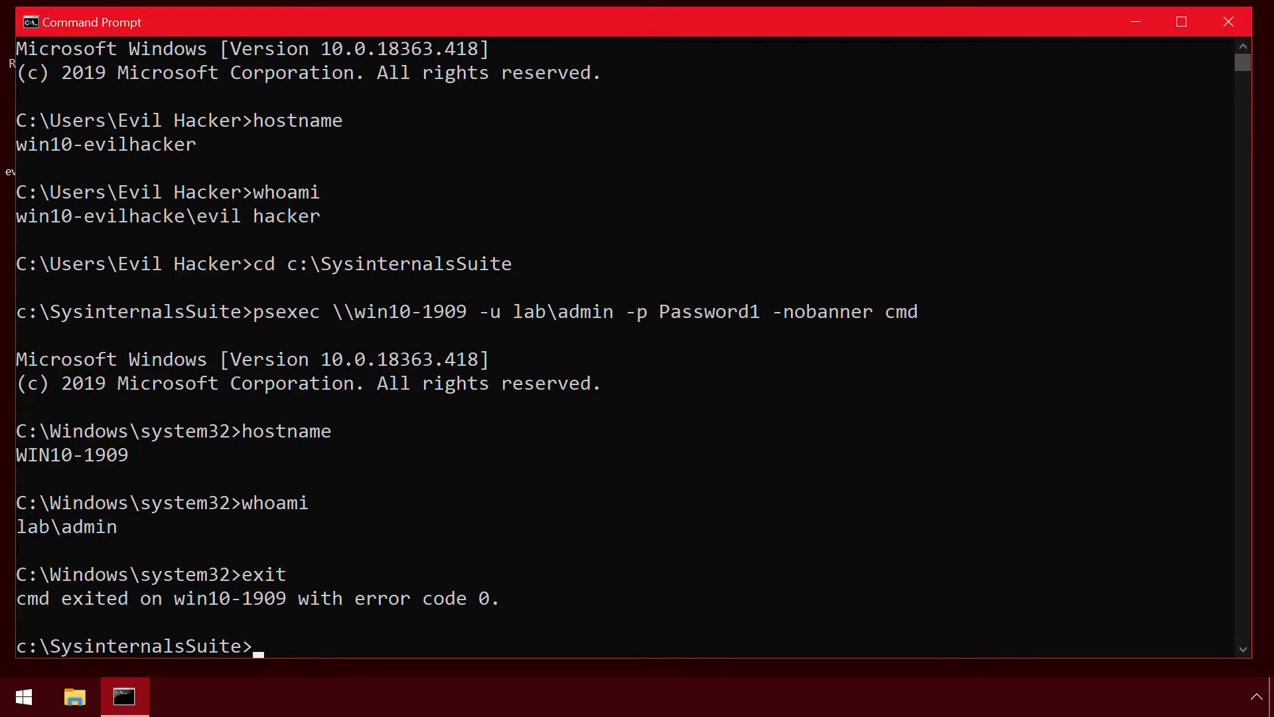
Run psexec -d -c with the Evil Hacker desktop program to launch it on win10-1909
type("psexec \\\\win10-1909 -u lab\\admin -p Password1 -nobanner -d -c")
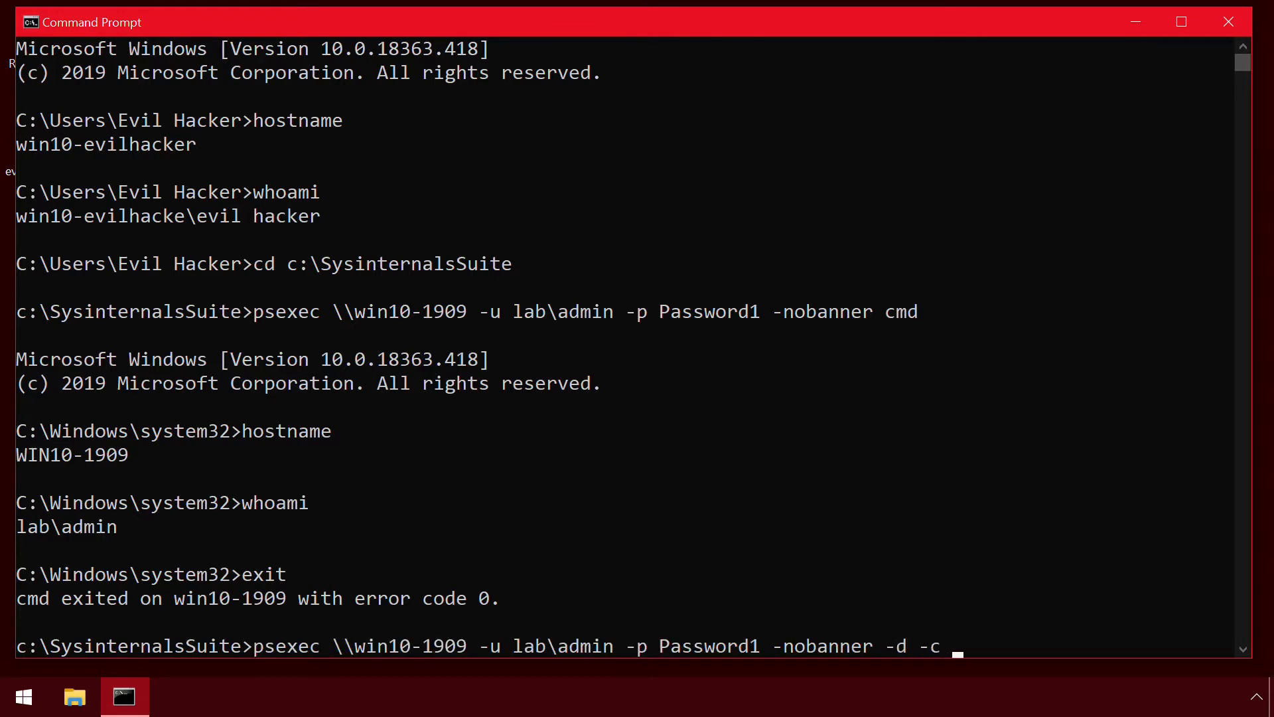
type("\"C:\\users\\Evil Hacker\"\\des")
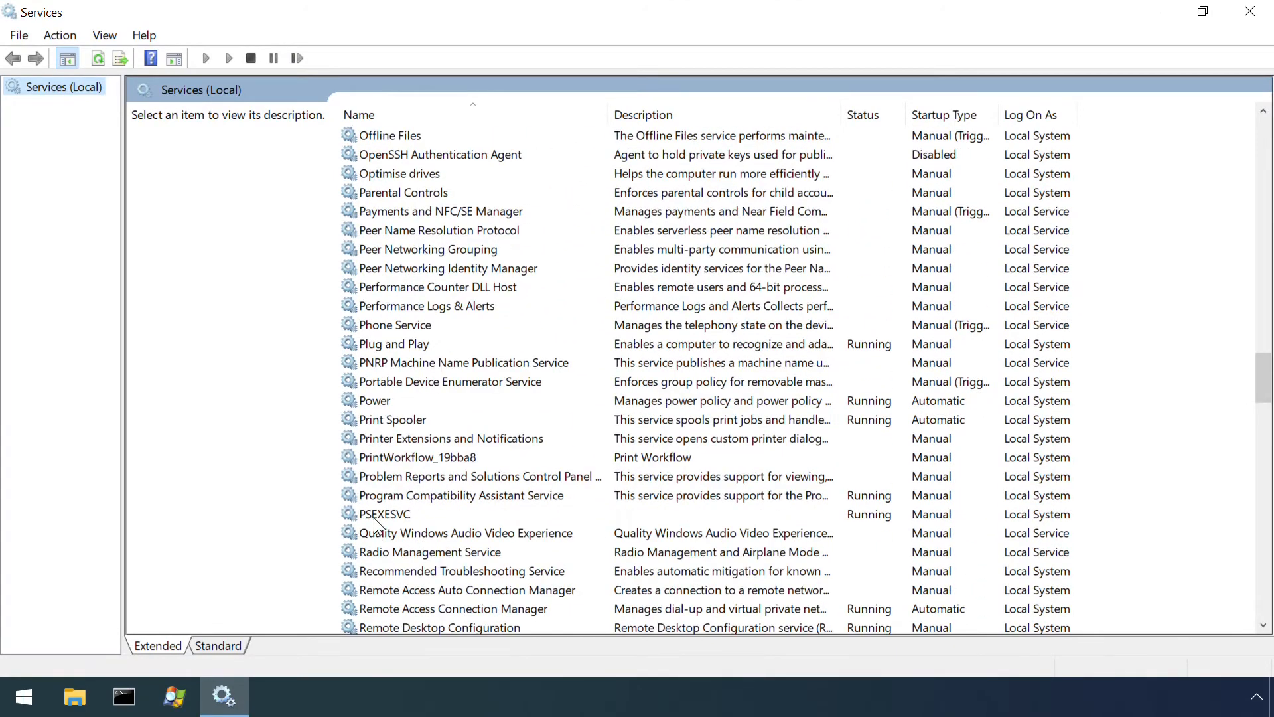
Inspect PSEXESVC in Services, then rerun psexec with -r "A totally genuine service"
left_click(384, 513)
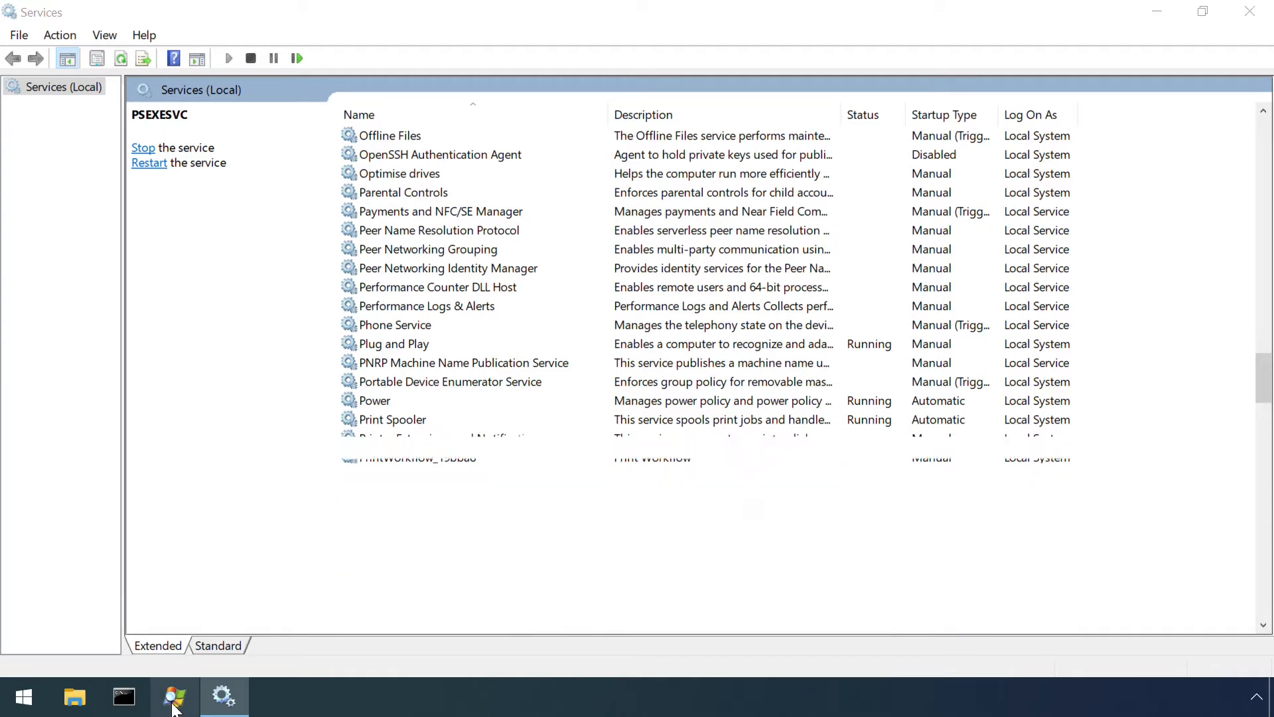
left_click(59, 35)
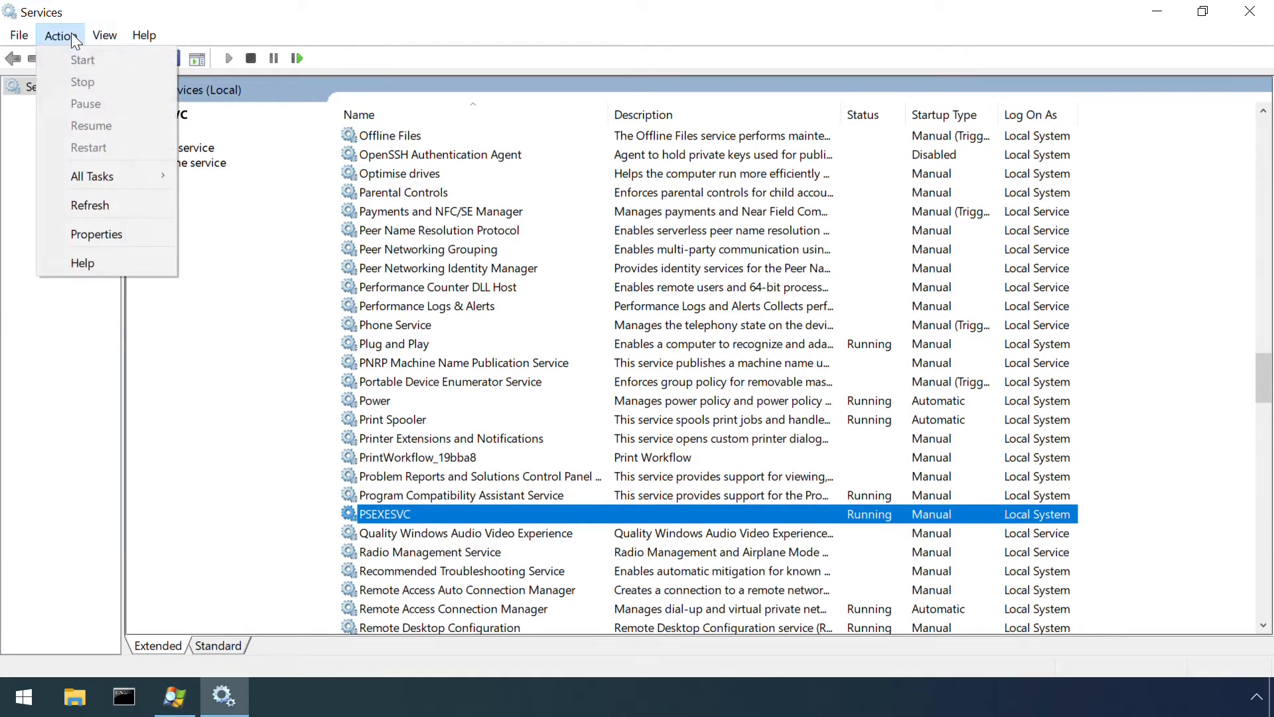
left_click(465, 515)
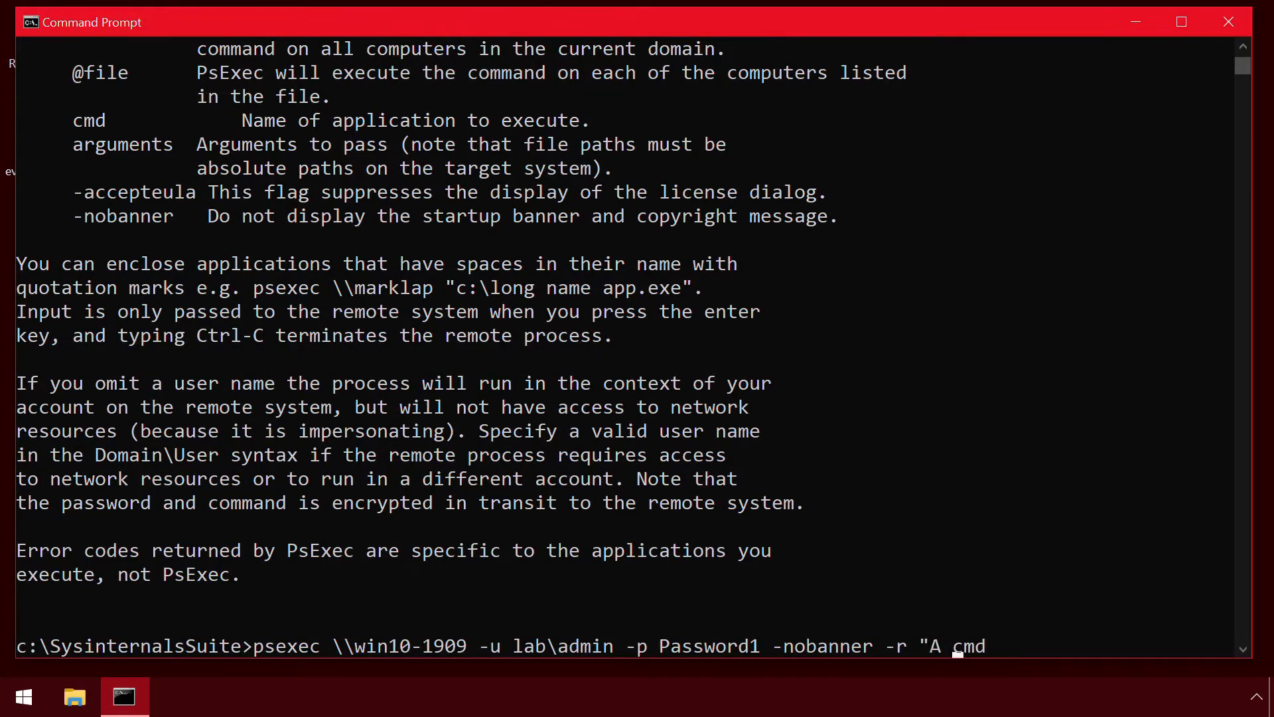
type("totally genuine service\"")
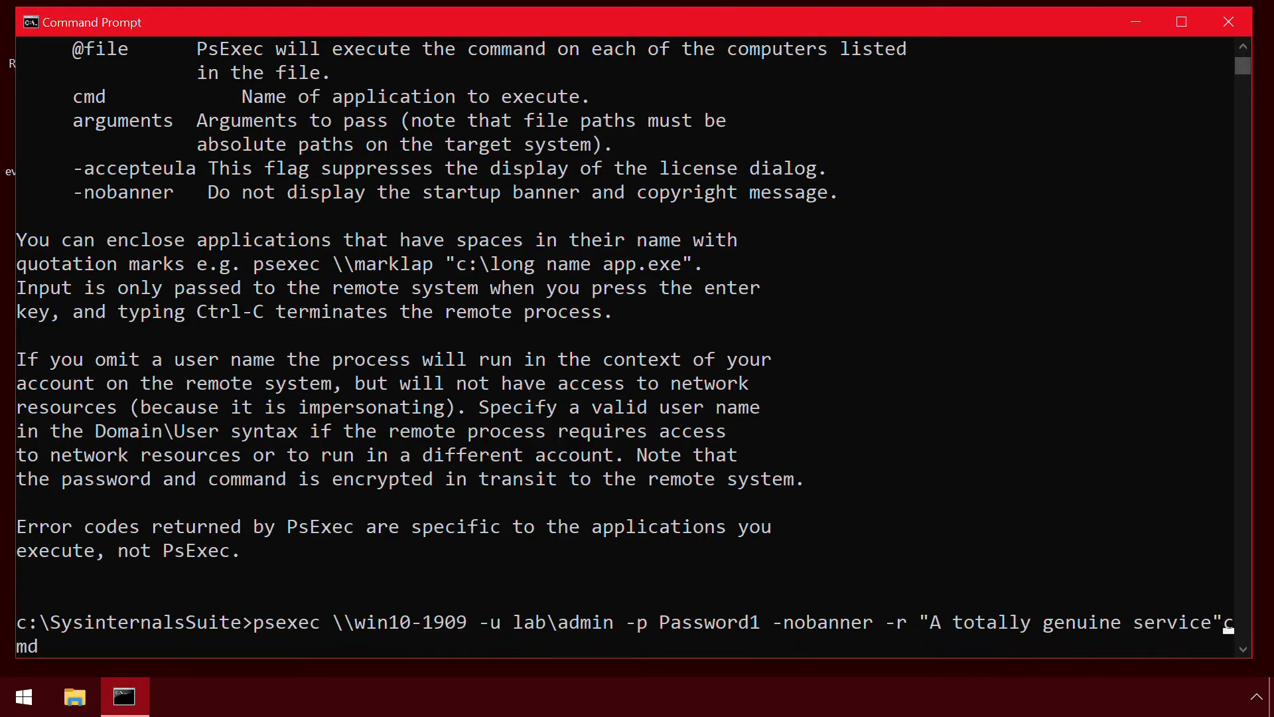
key("Enter")
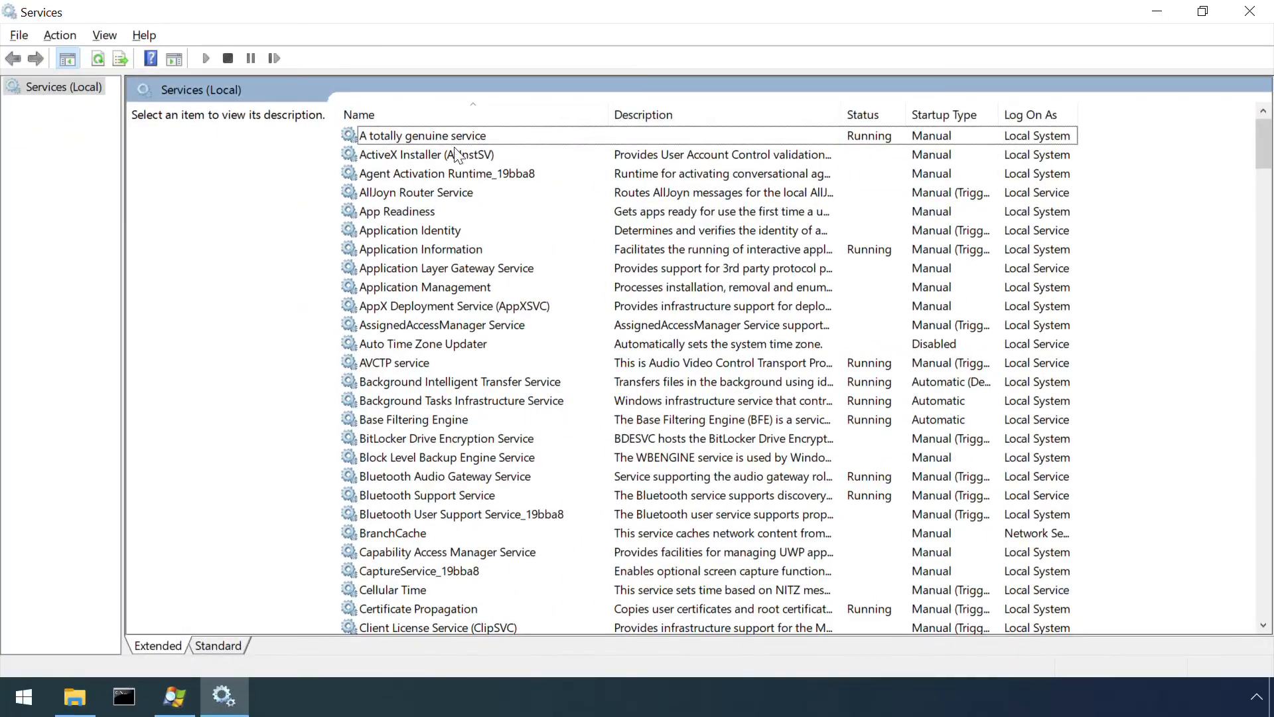
Select A totally genuine service and open its properties
left_click(422, 135)
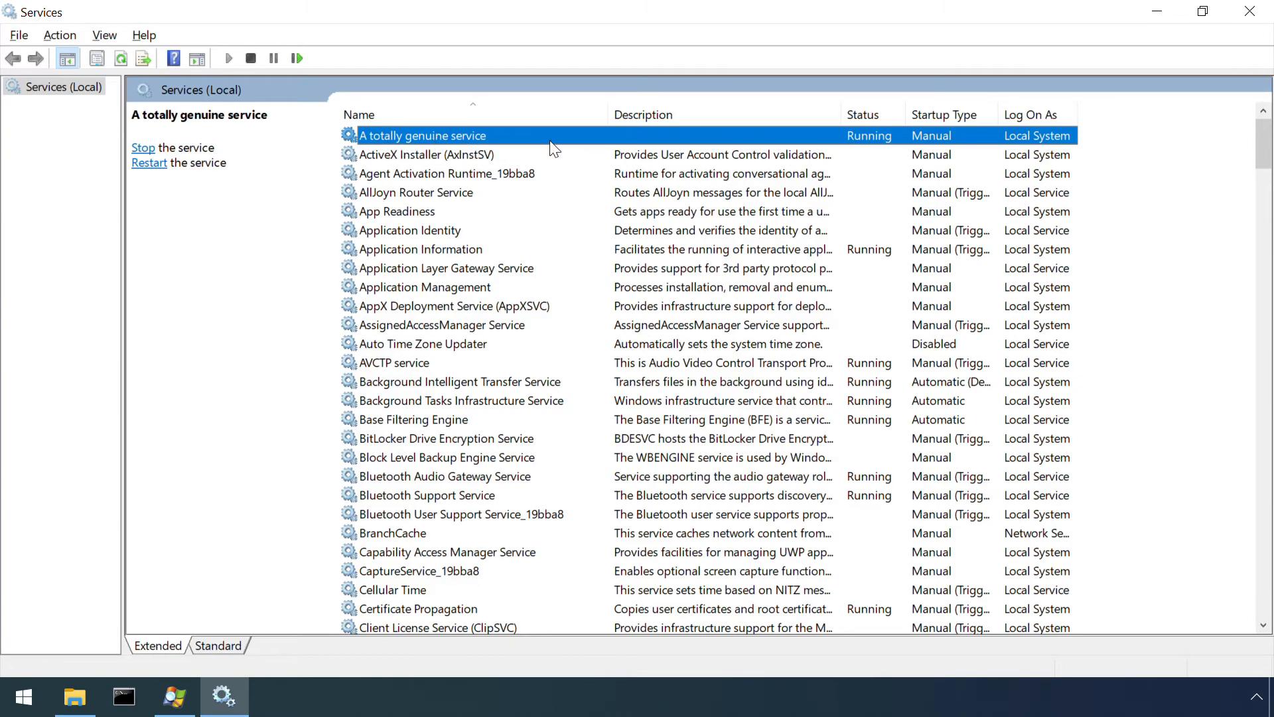
double_click(422, 135)
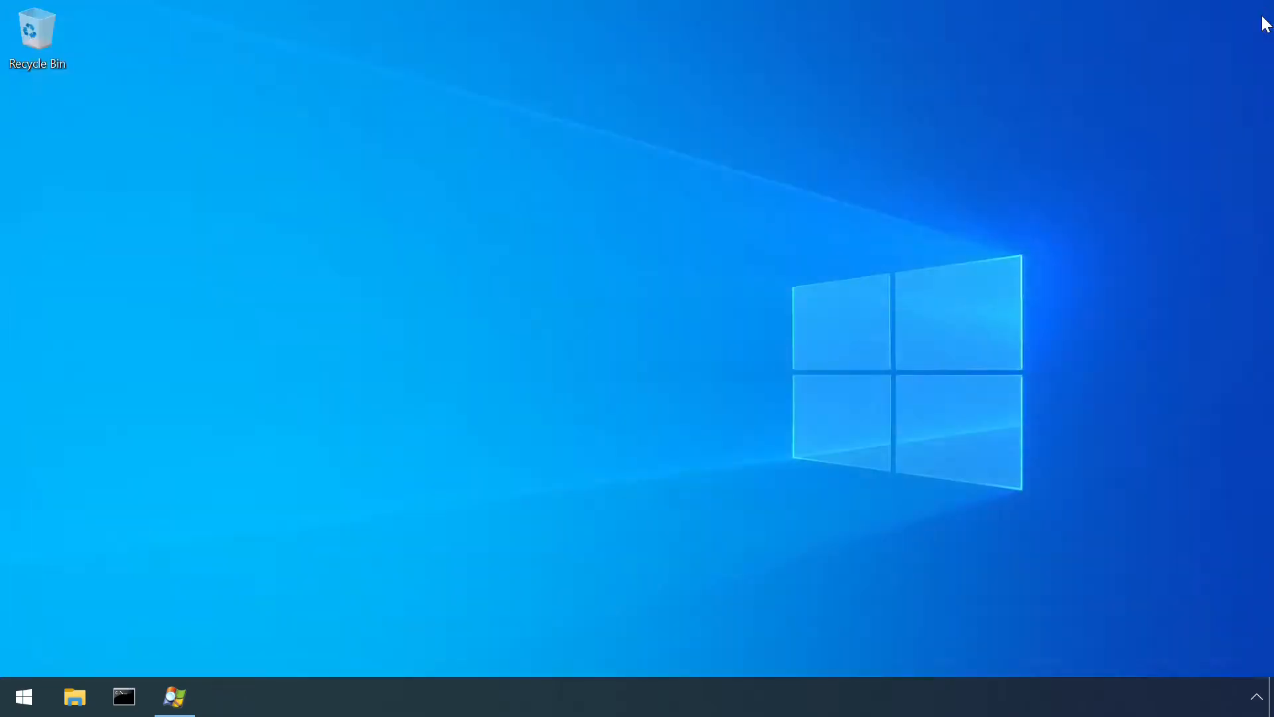
Launch Event Viewer from a Start search for 'eve' and open the System log
type("eve")
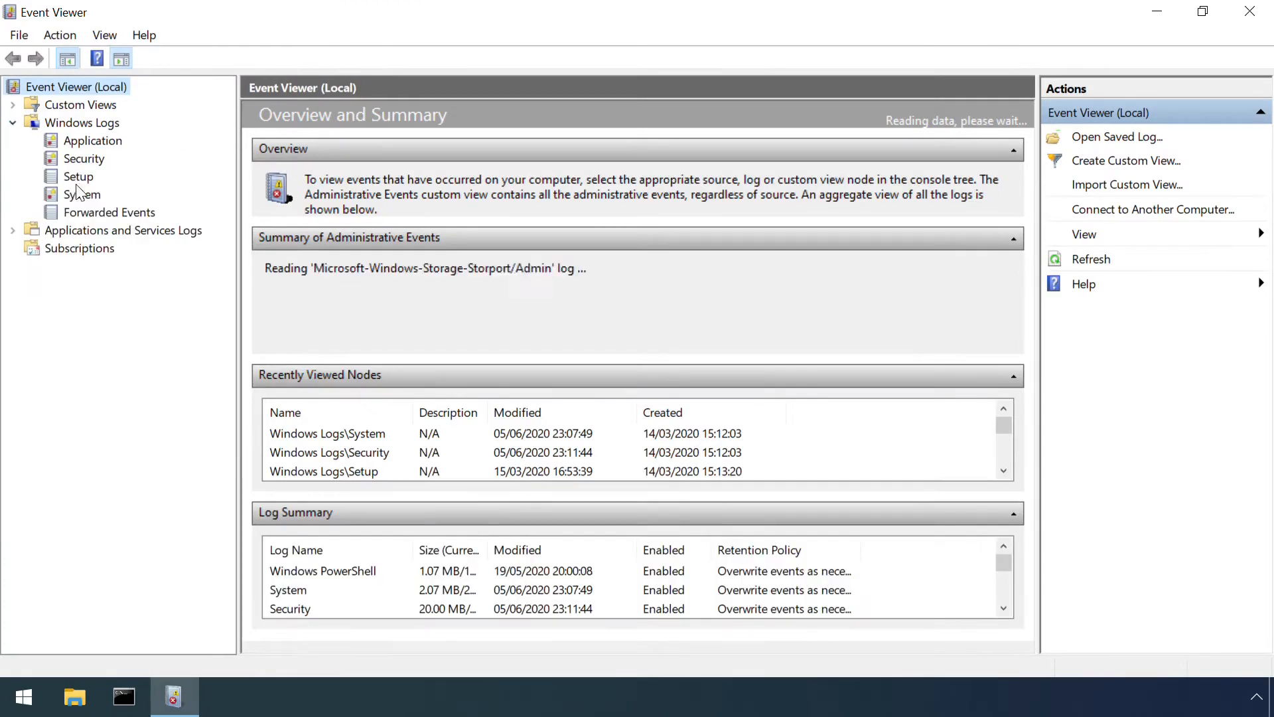
left_click(82, 194)
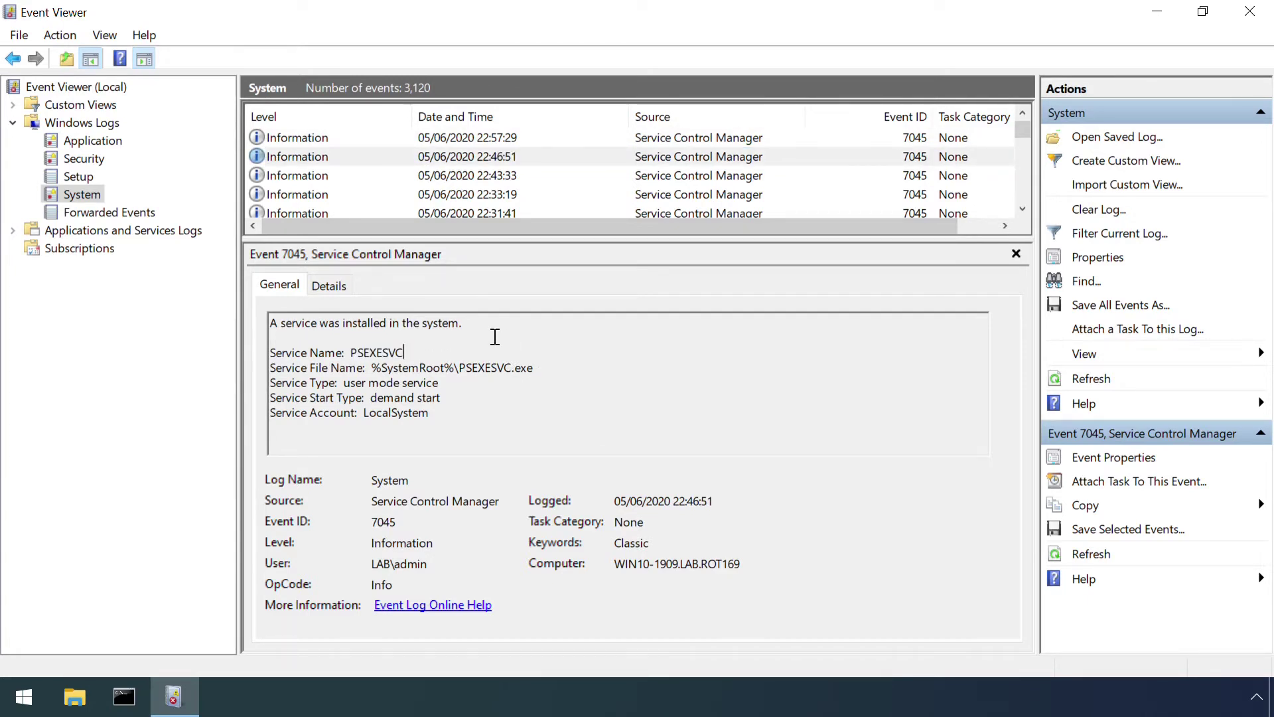
Select the 7045 Service Control Manager event recording the PSEXESVC installation
left_click(85, 158)
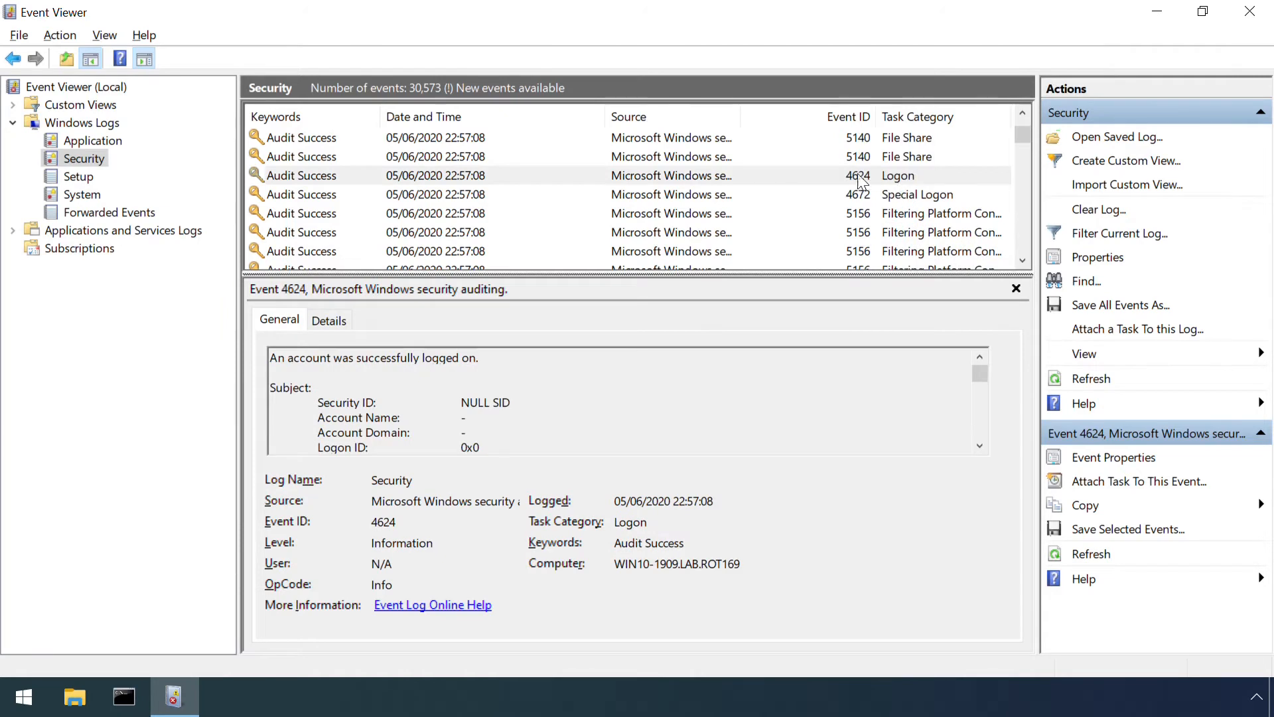
Scroll event 4624 down to New Logon, then open the 5140 IPC$ share-access event
scroll("down", 3)
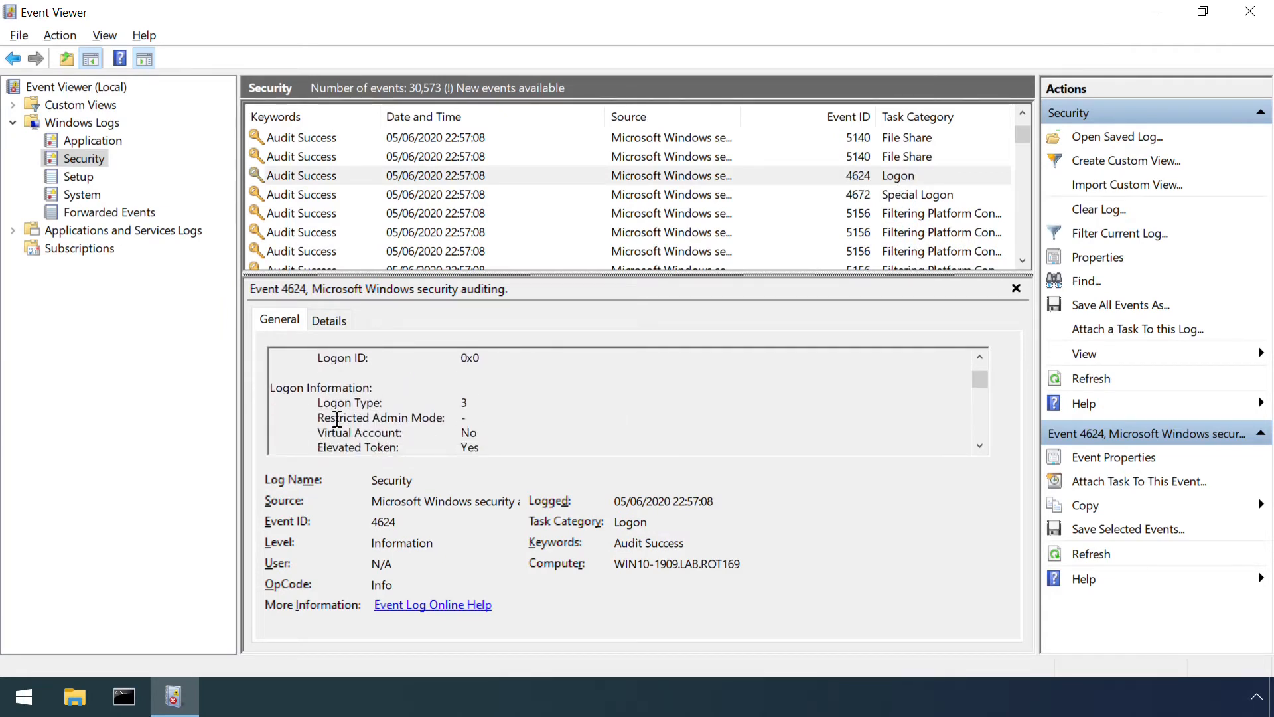
scroll("down", 3)
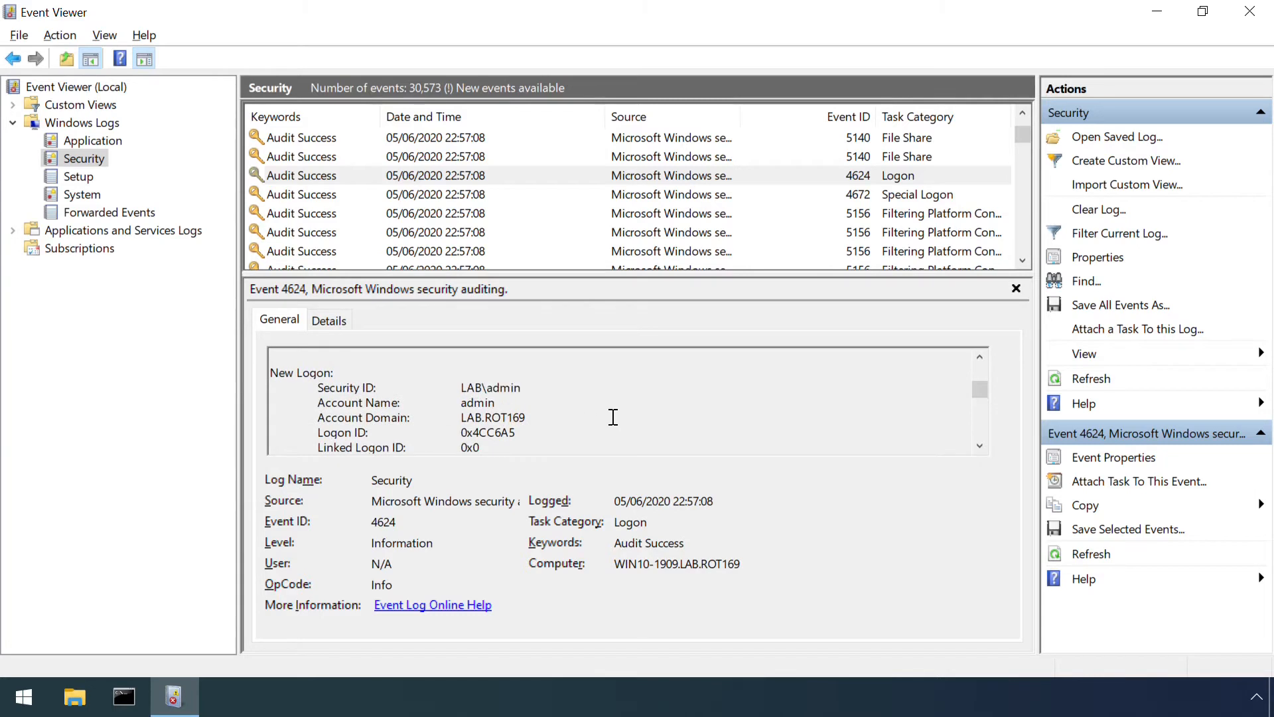
mouse_move(879, 165)
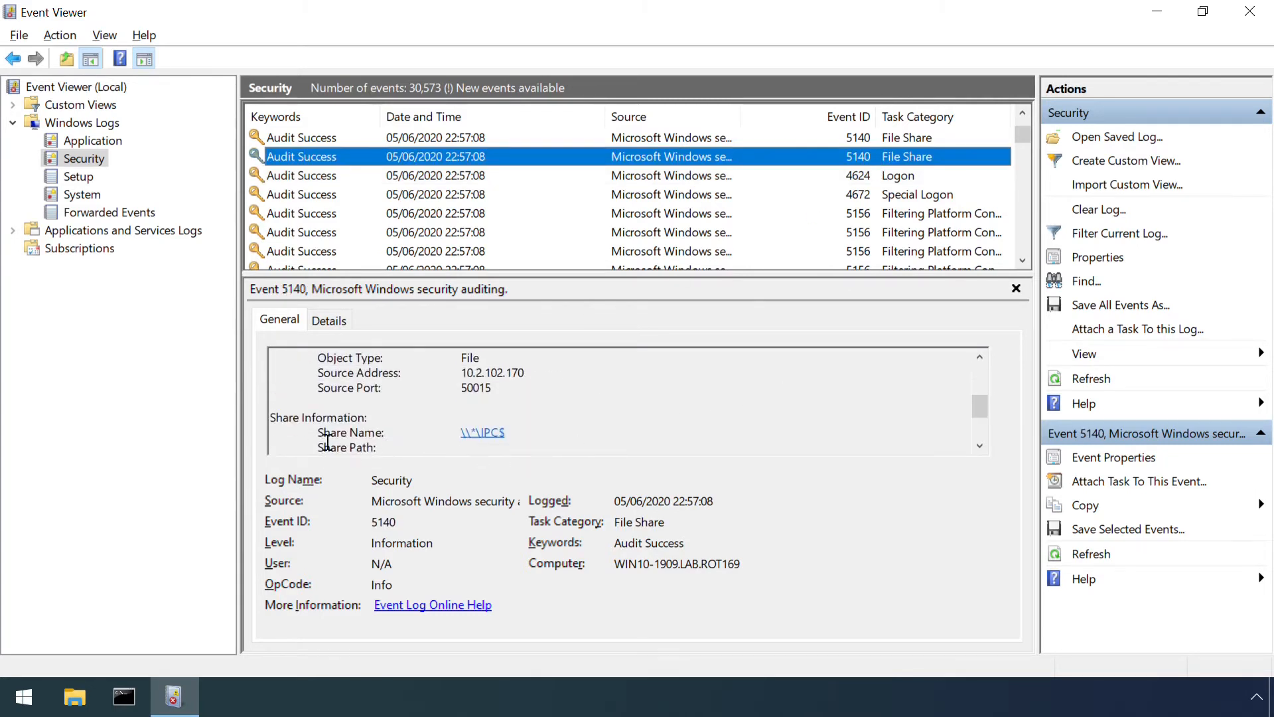
left_click(327, 138)
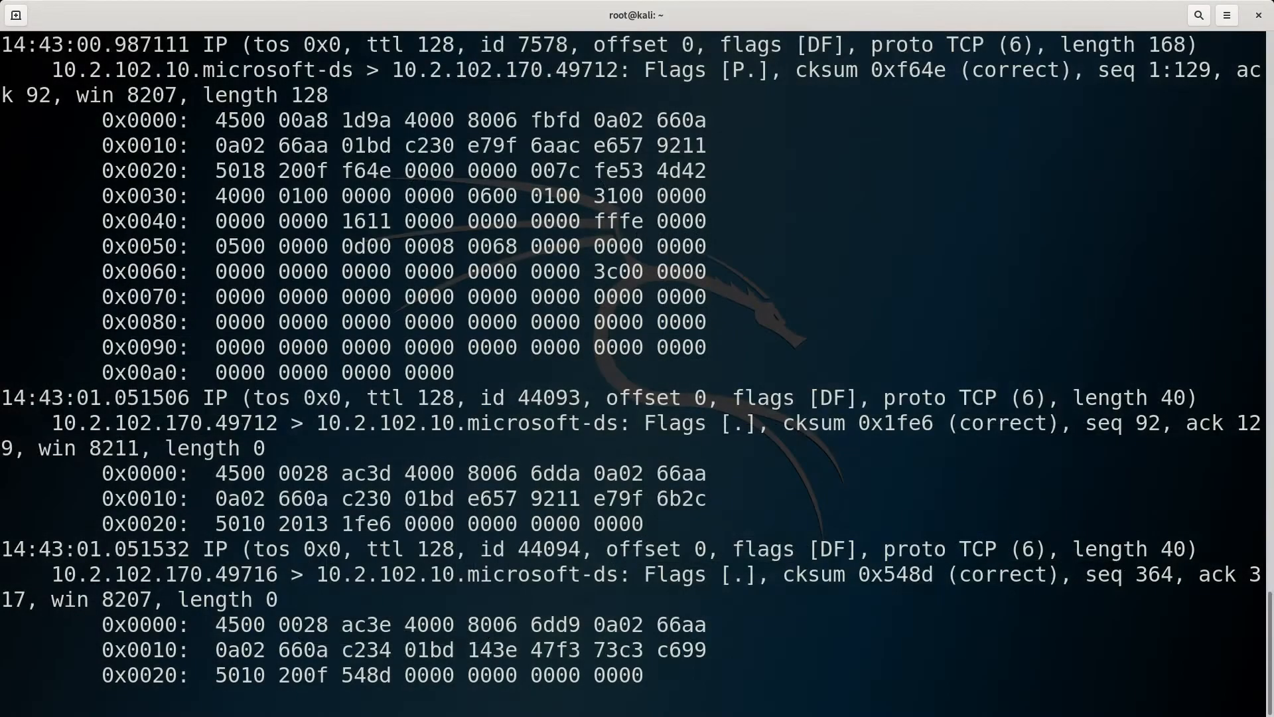
scroll("down", 3)
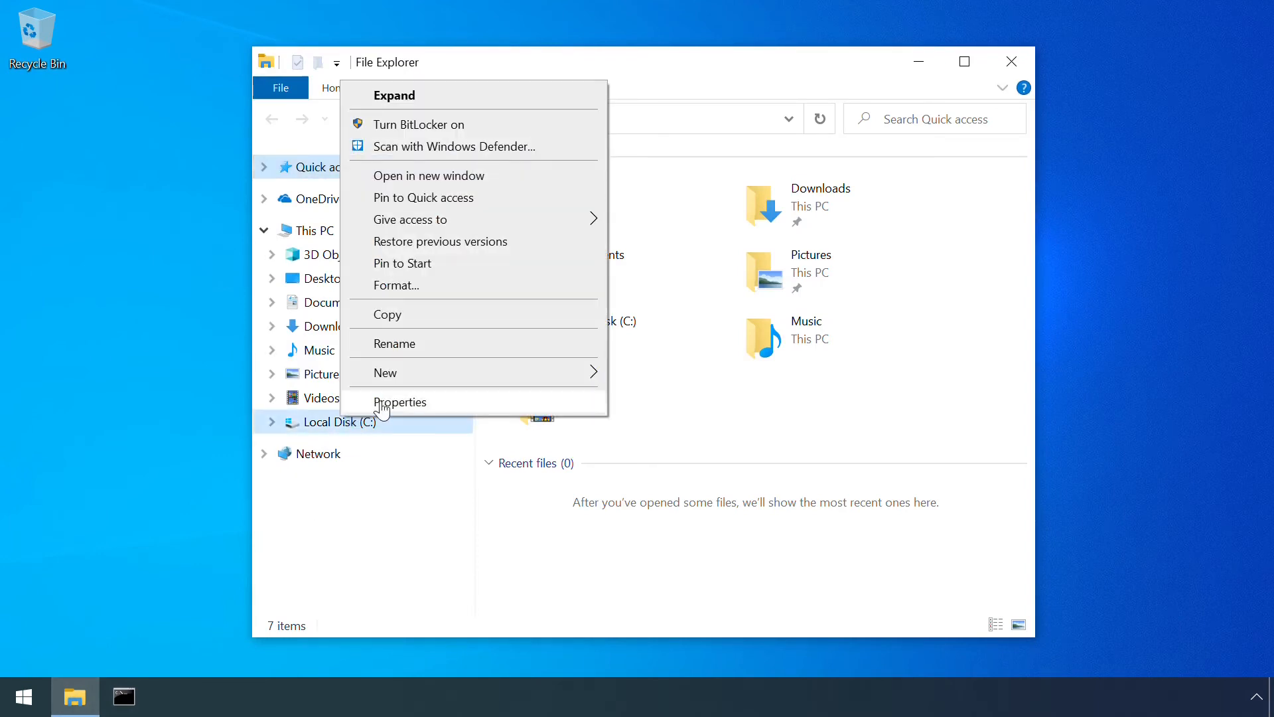
Confirm Local Disk (C:) has 'Share this folder' unchecked in Advanced Sharing, closing without changes
left_click(401, 402)
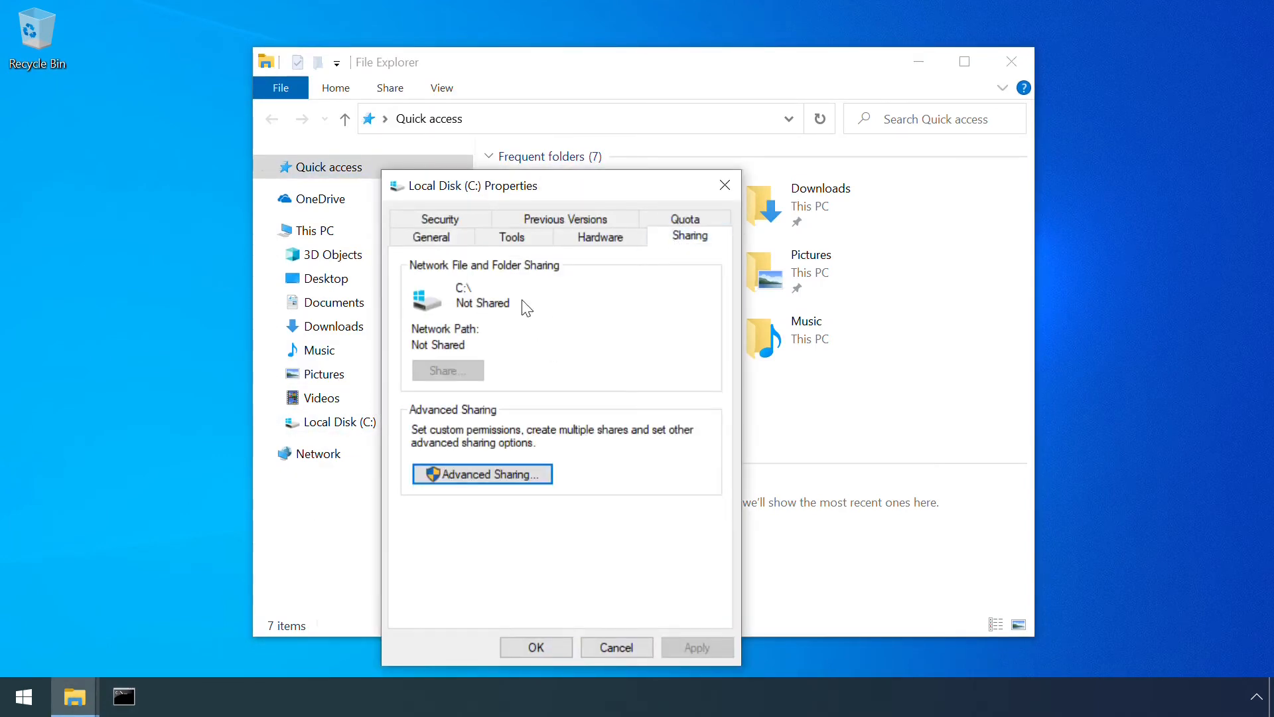
left_click(481, 473)
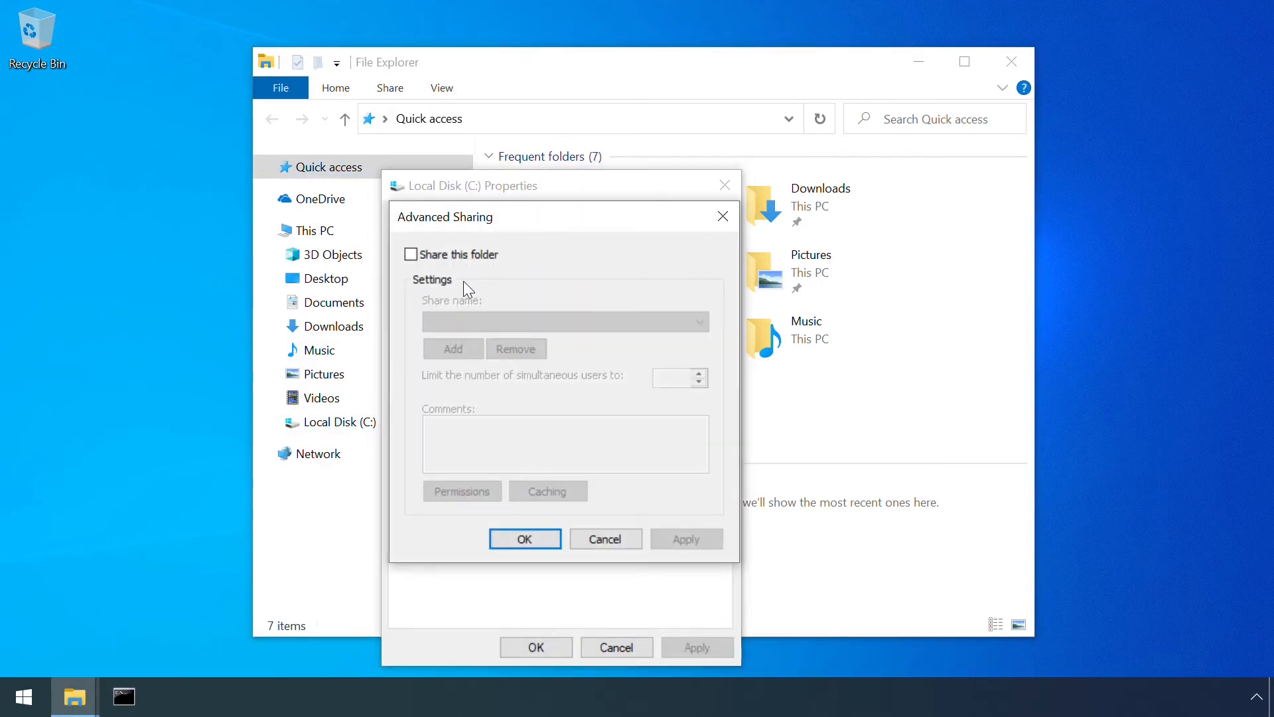
left_click(525, 539)
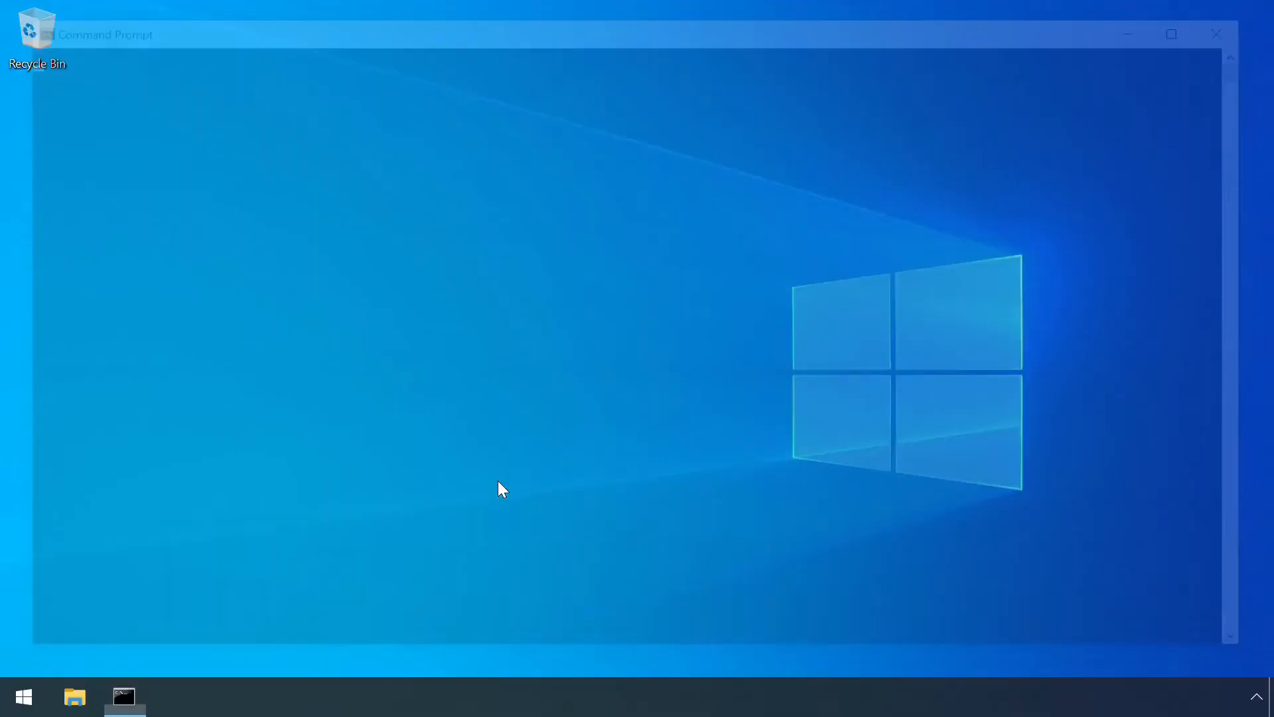
Delete the C$ share with 'net share c$ /delete' and restart the computer
left_click(124, 696)
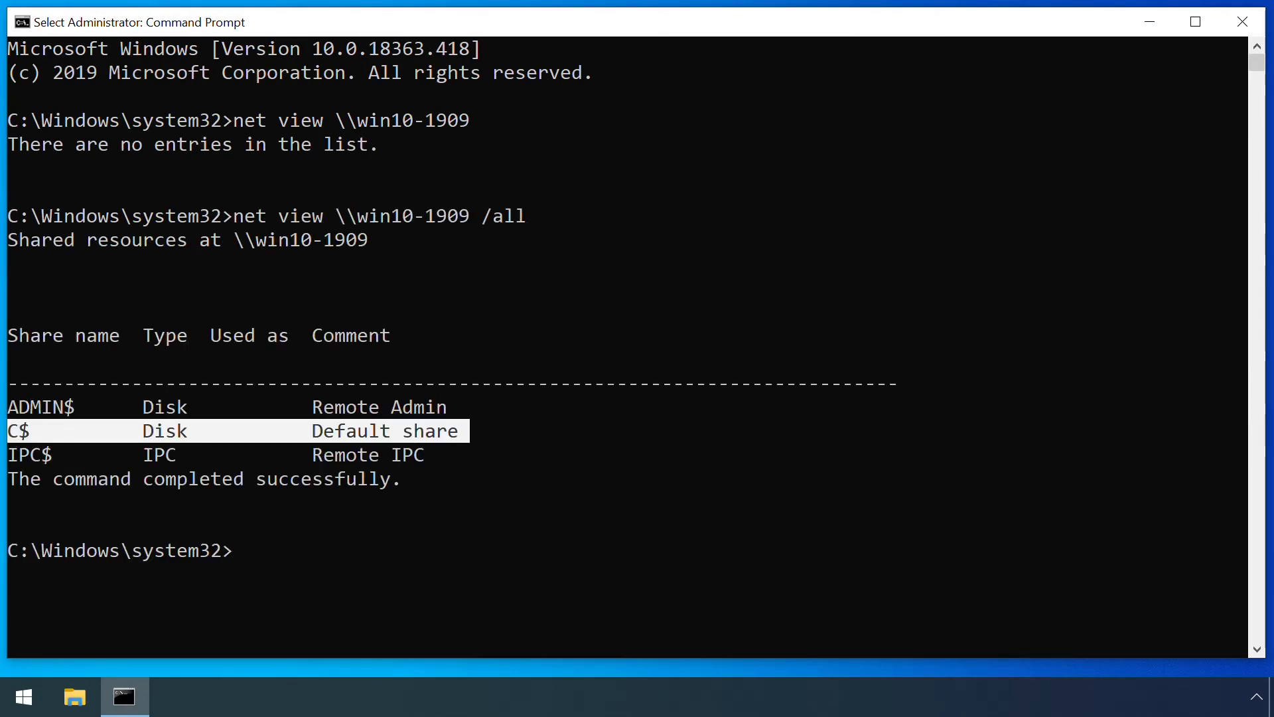
type("net share c$ /delete")
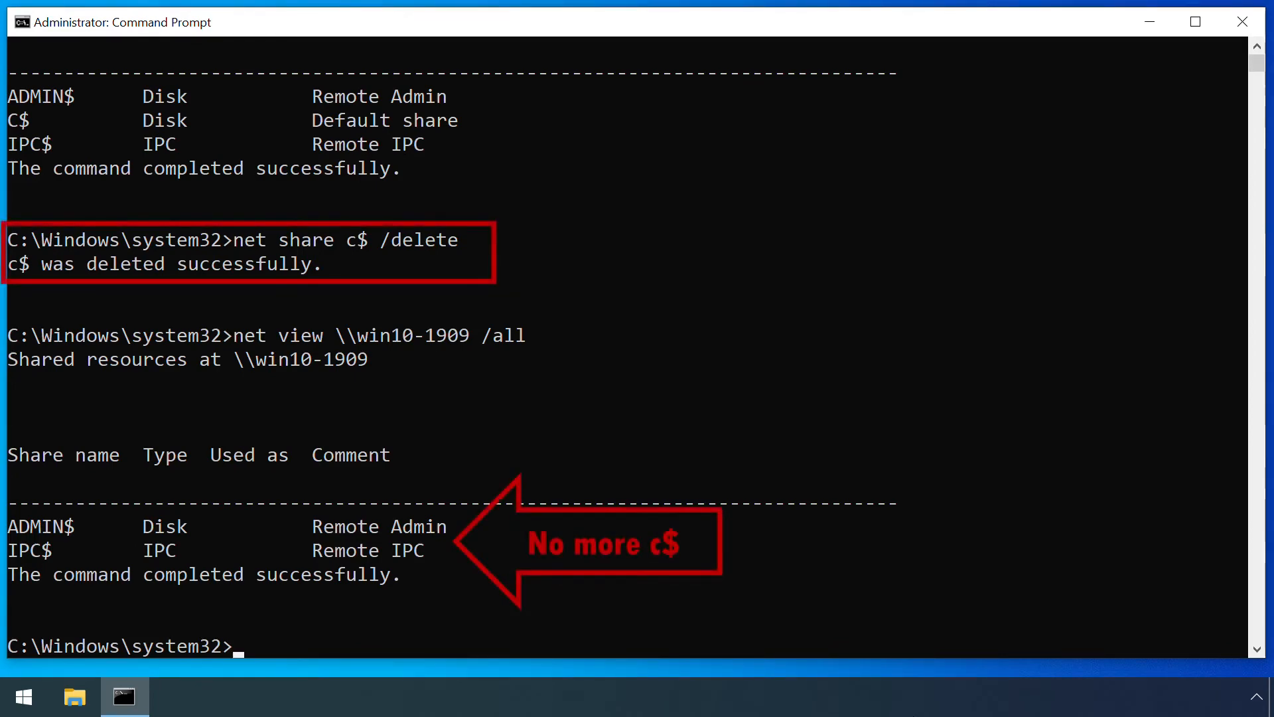
left_click(23, 696)
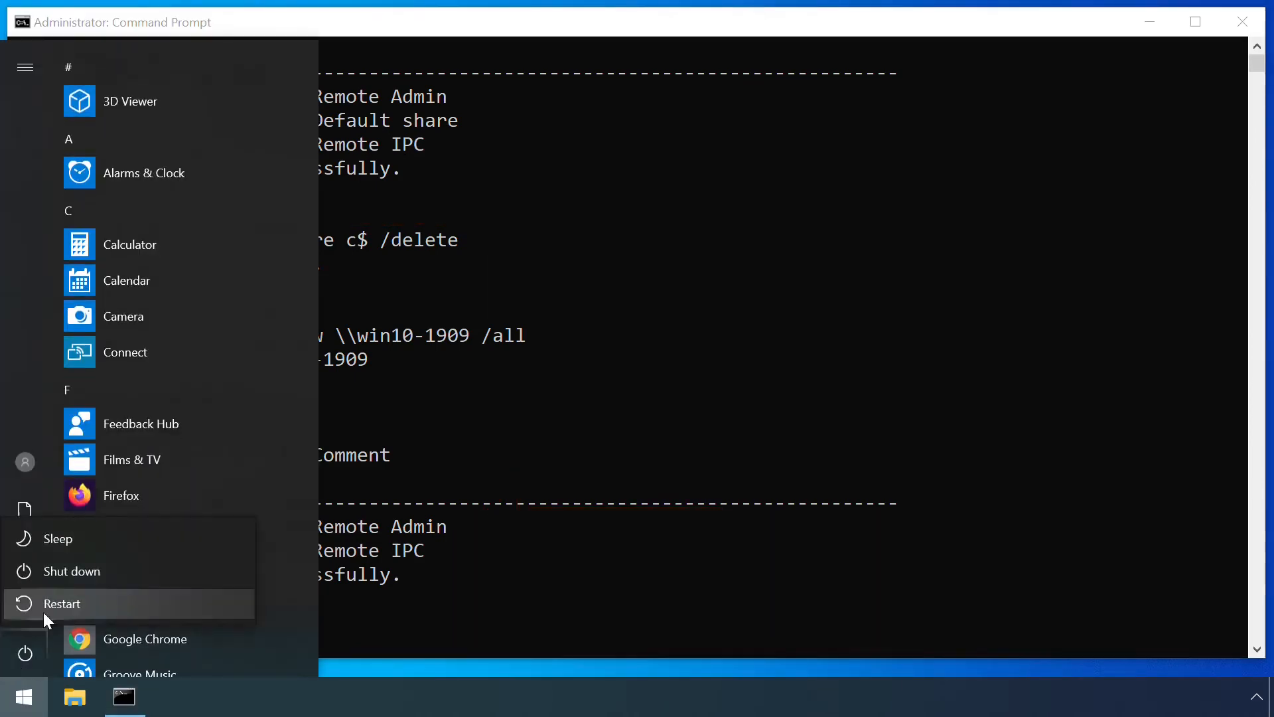
left_click(61, 603)
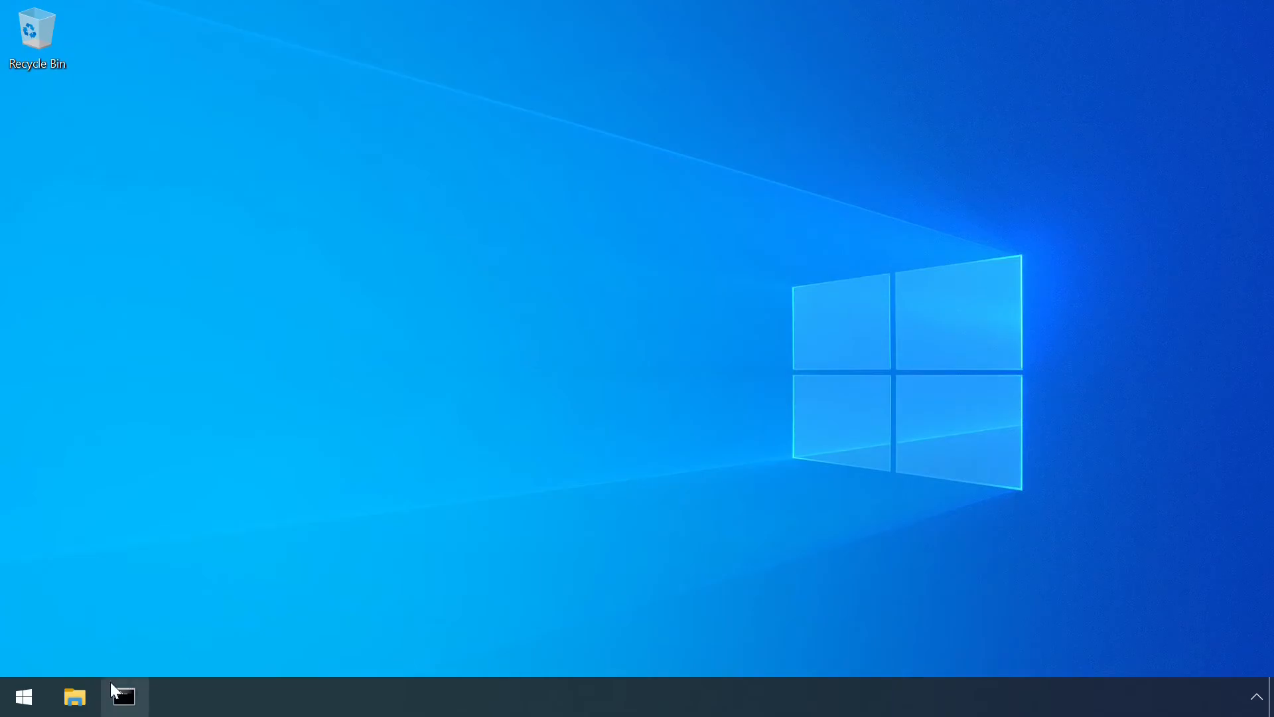
Launch the LAPS installer from Downloads on the domain server and accept its license
left_click(124, 696)
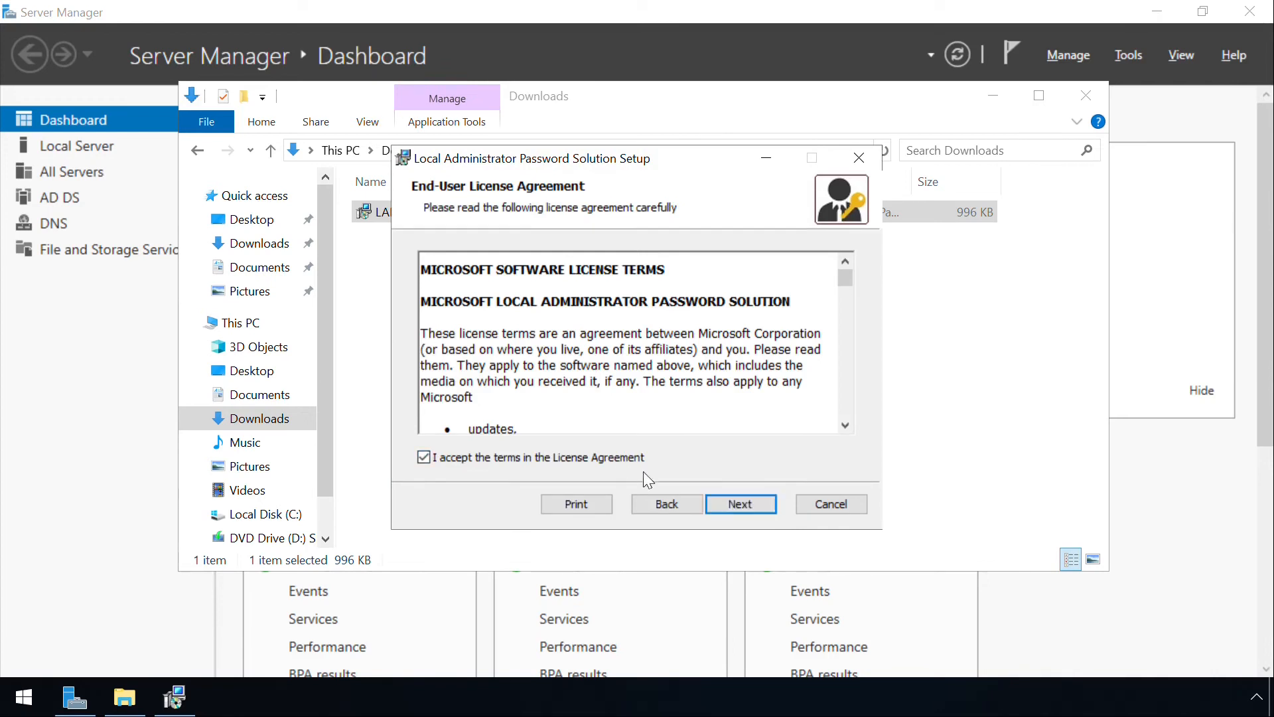
Advance to Custom Setup and mark the Management Tools, including fat client UI, for installation
left_click(740, 503)
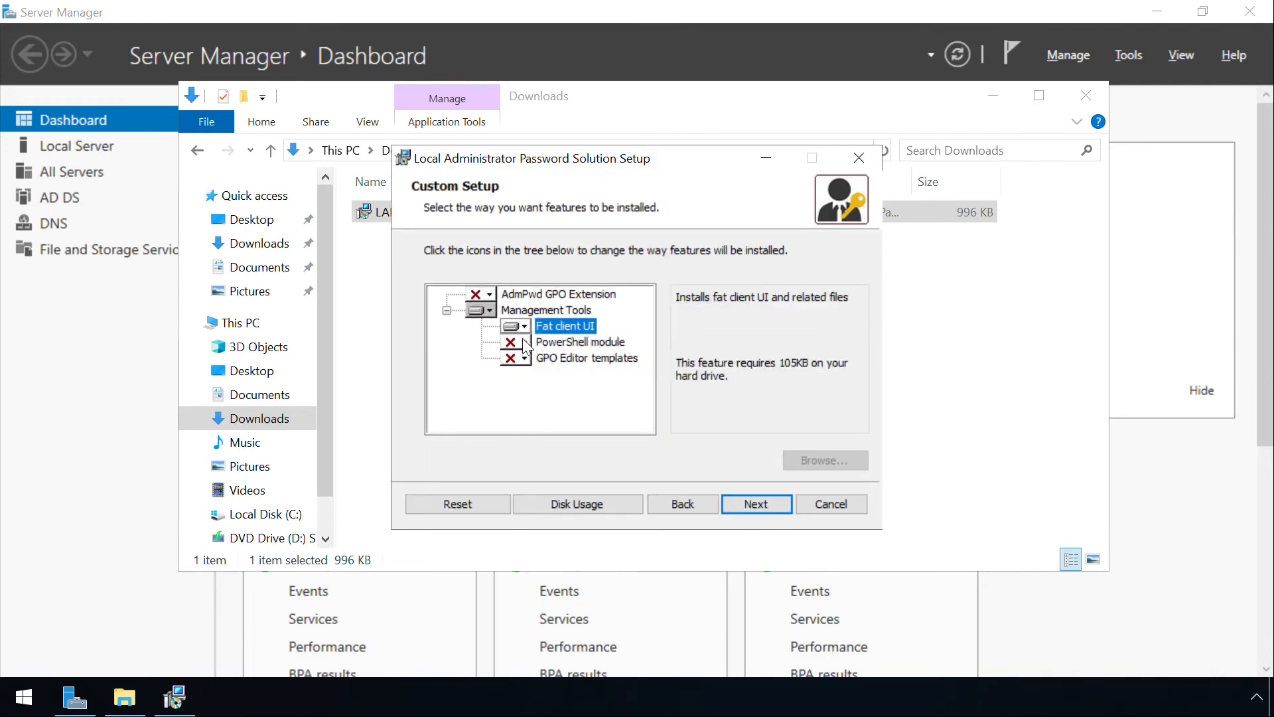
left_click(757, 504)
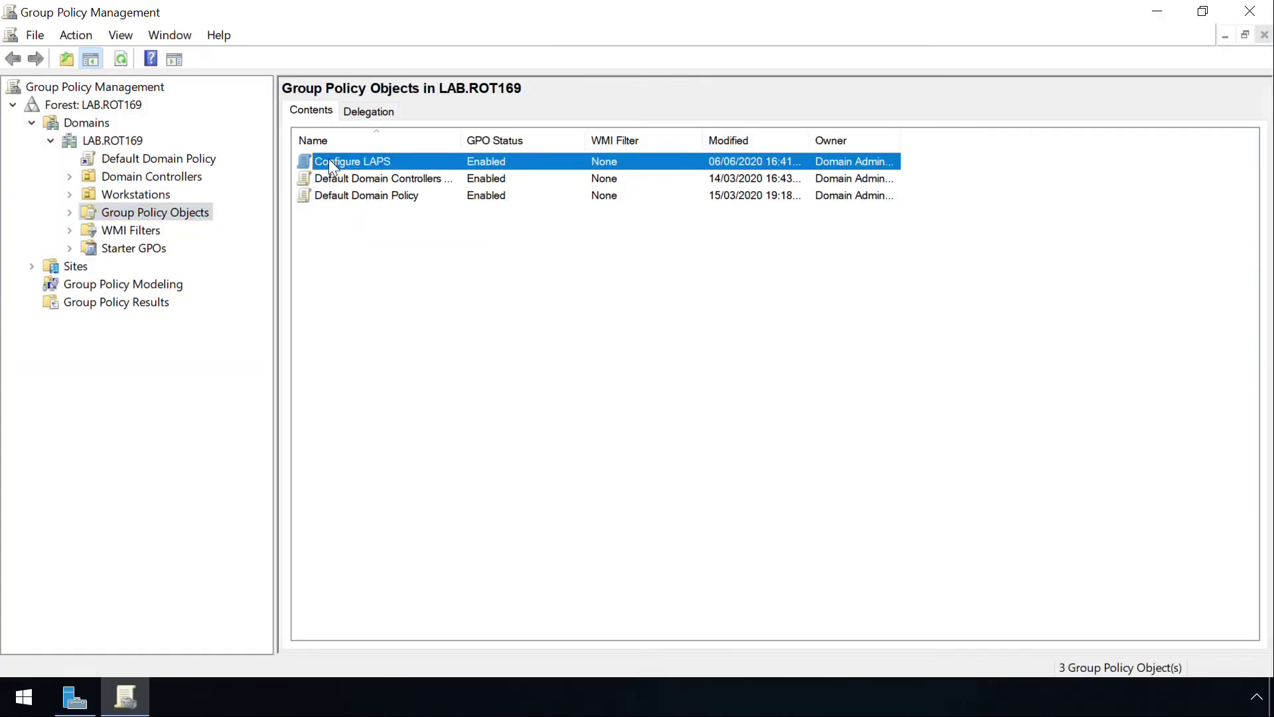
Set 'Enable local admin password management' to Enabled in the Configure LAPS GPO
double_click(352, 161)
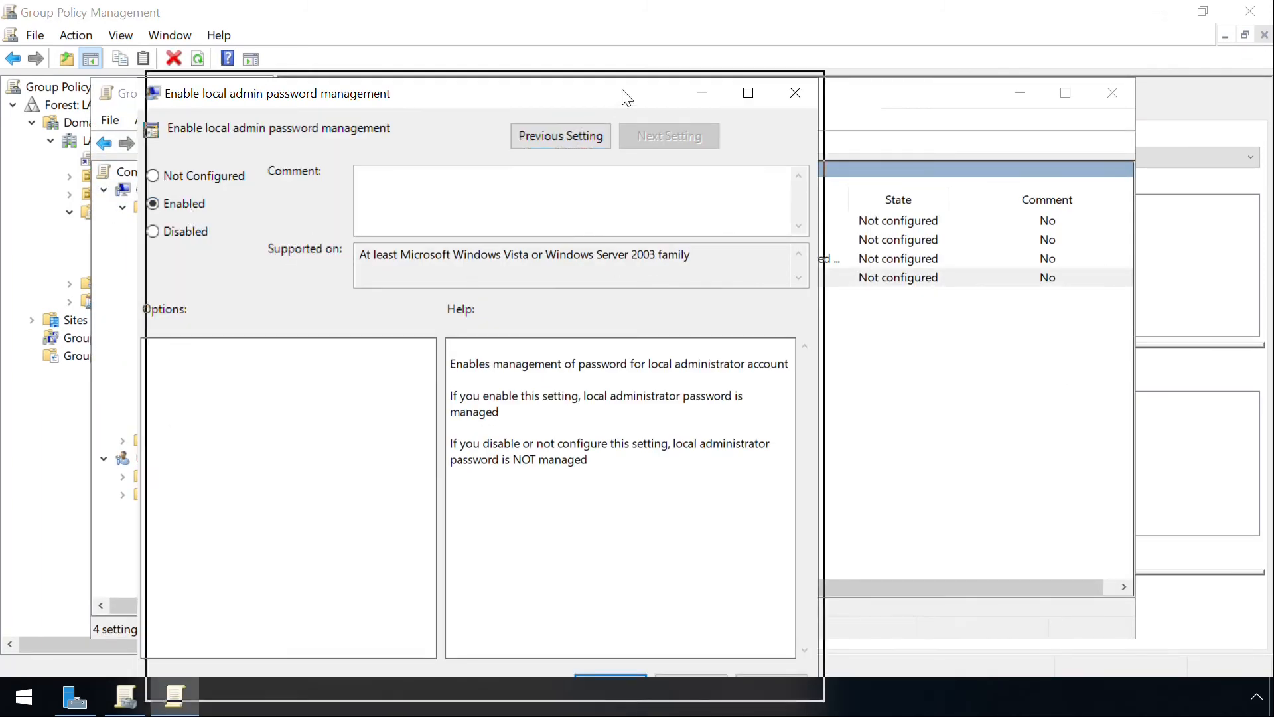
left_click(669, 136)
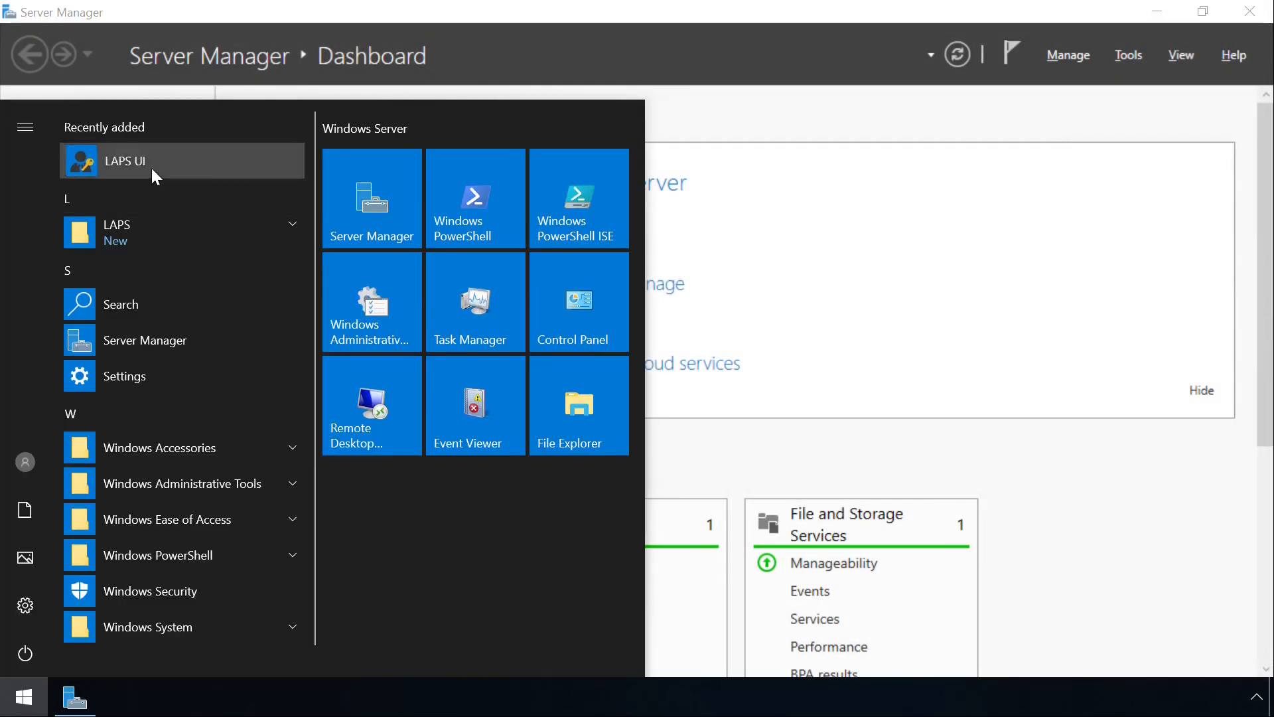
Search win10-1909 in LAPS UI to show its admin password, expiring 07/06/2020
left_click(124, 160)
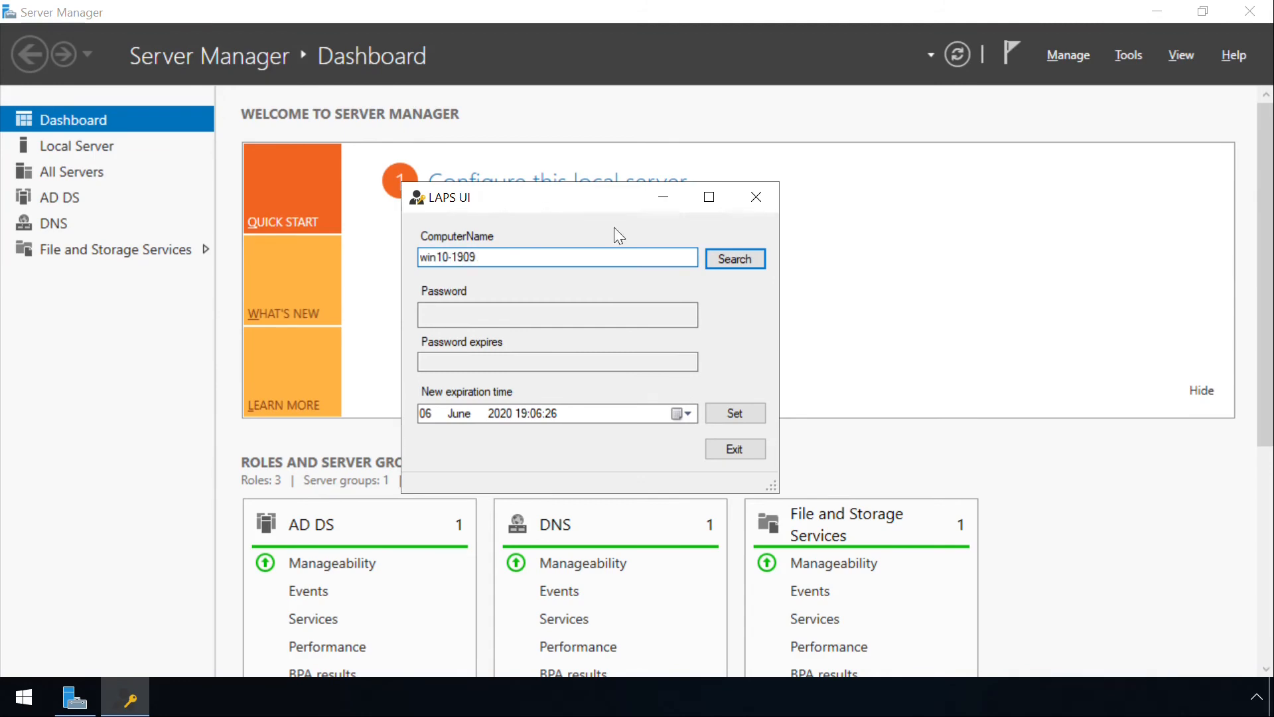
left_click(735, 259)
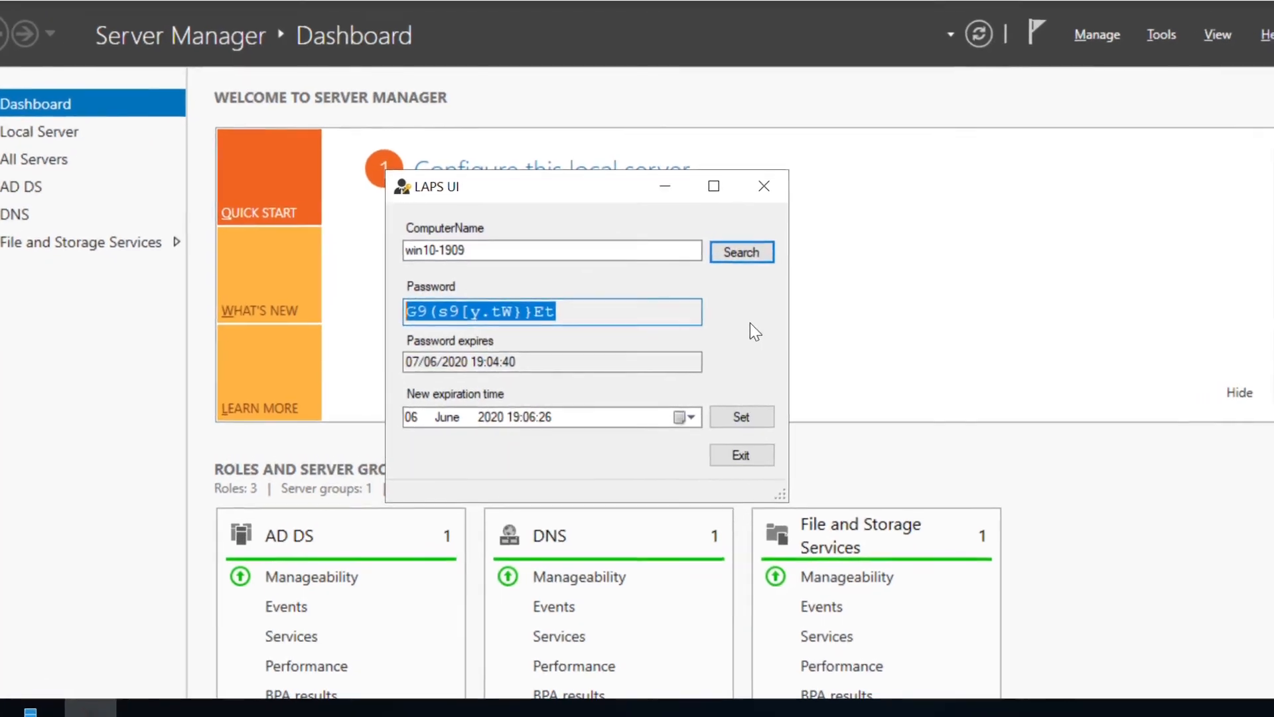